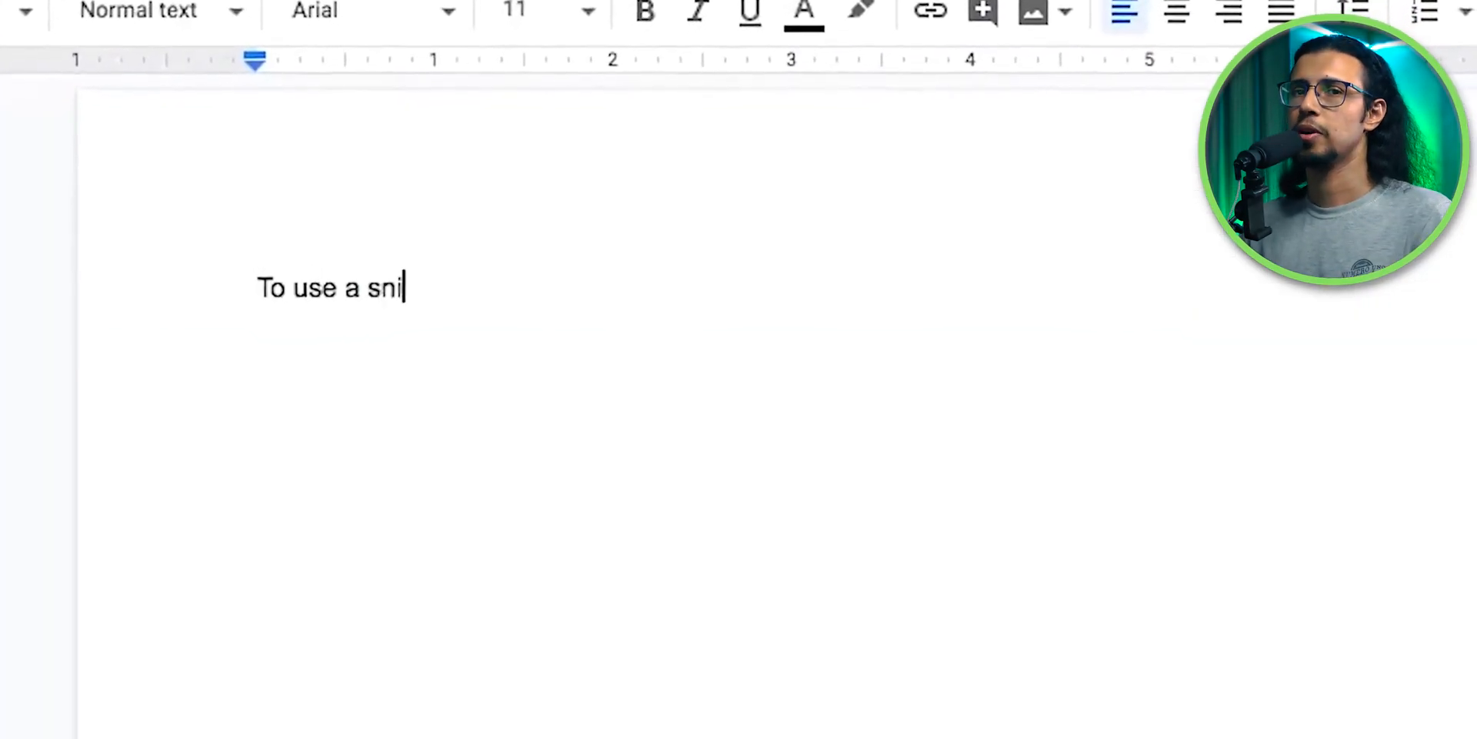
# - Add the intro sentence about snippets in the doc, then install the Text Blaze extension
pyautogui.write('ppet, simply type the keyboard')
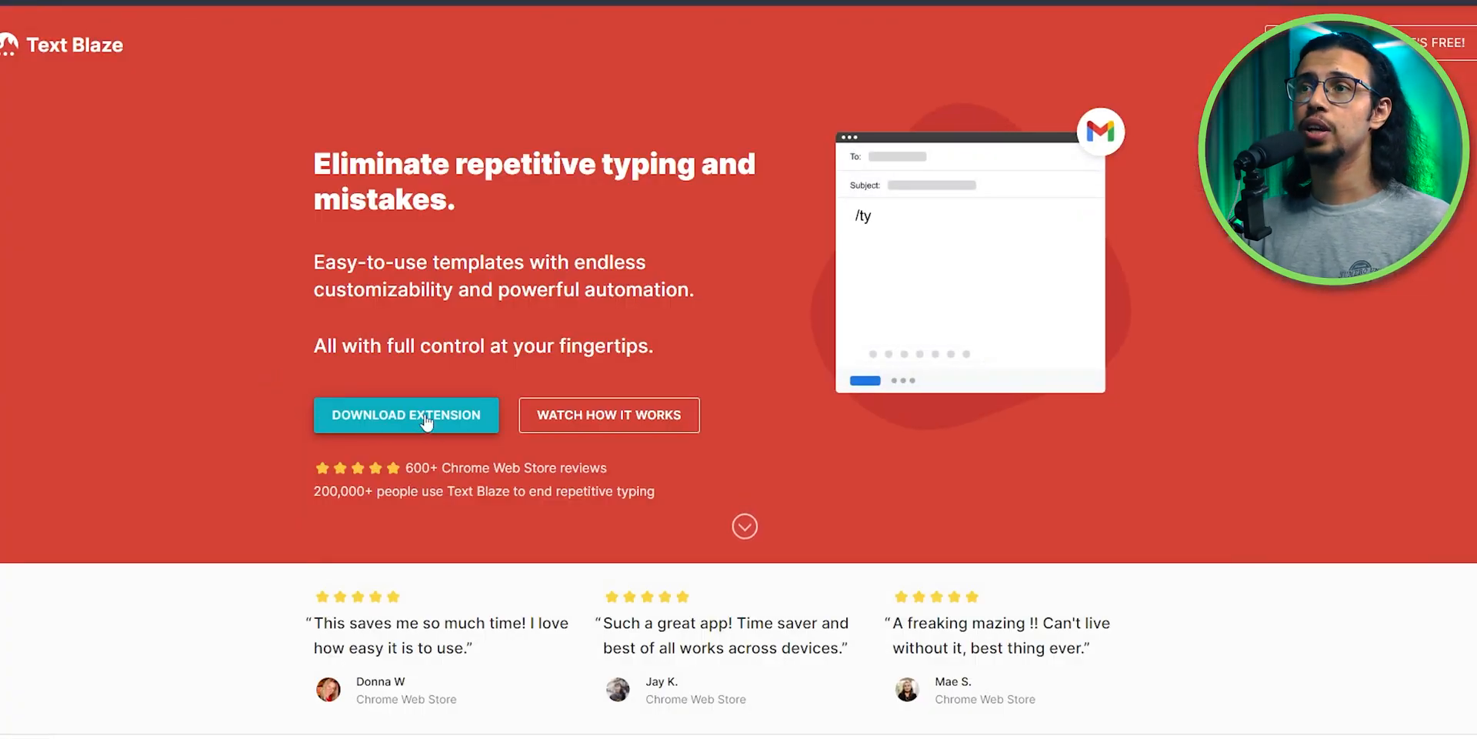
pyautogui.click(406, 415)
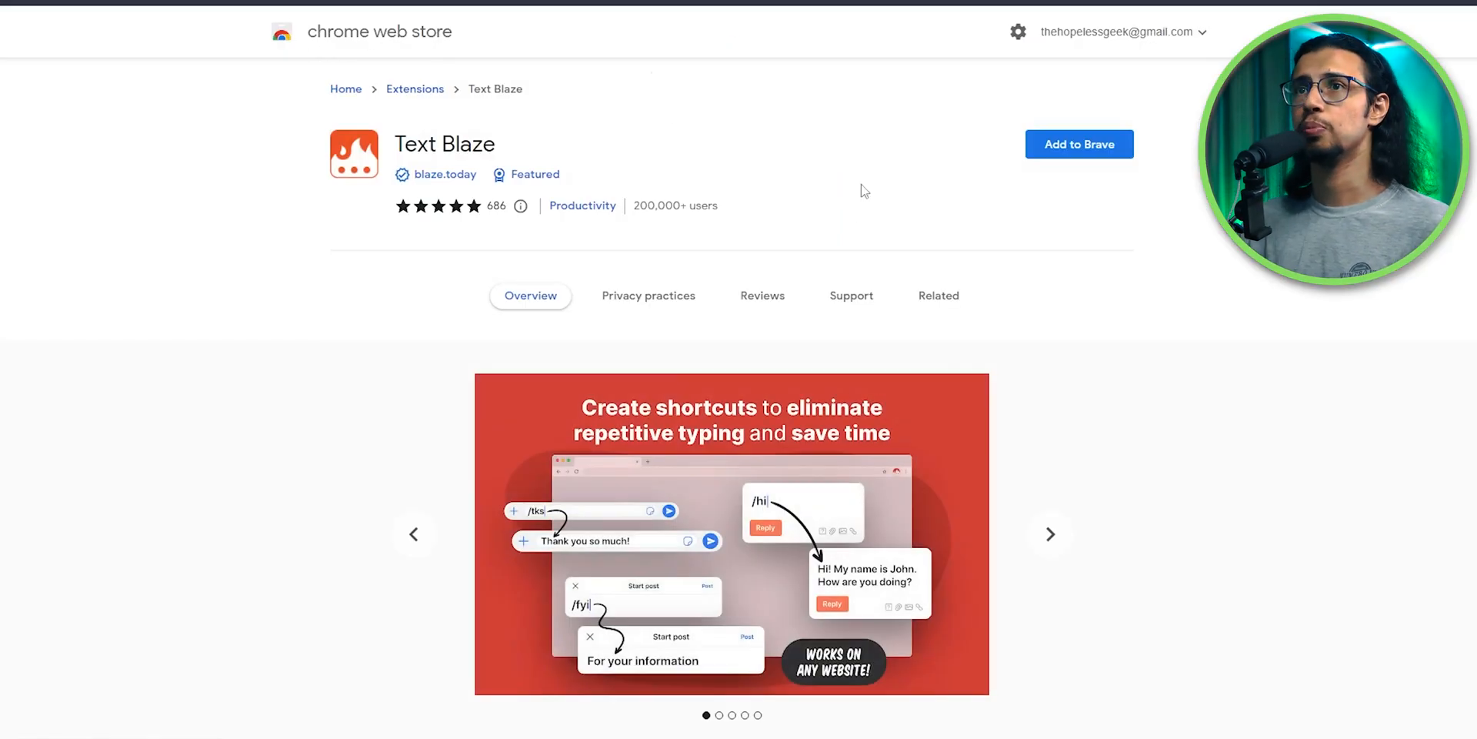
pyautogui.click(1078, 143)
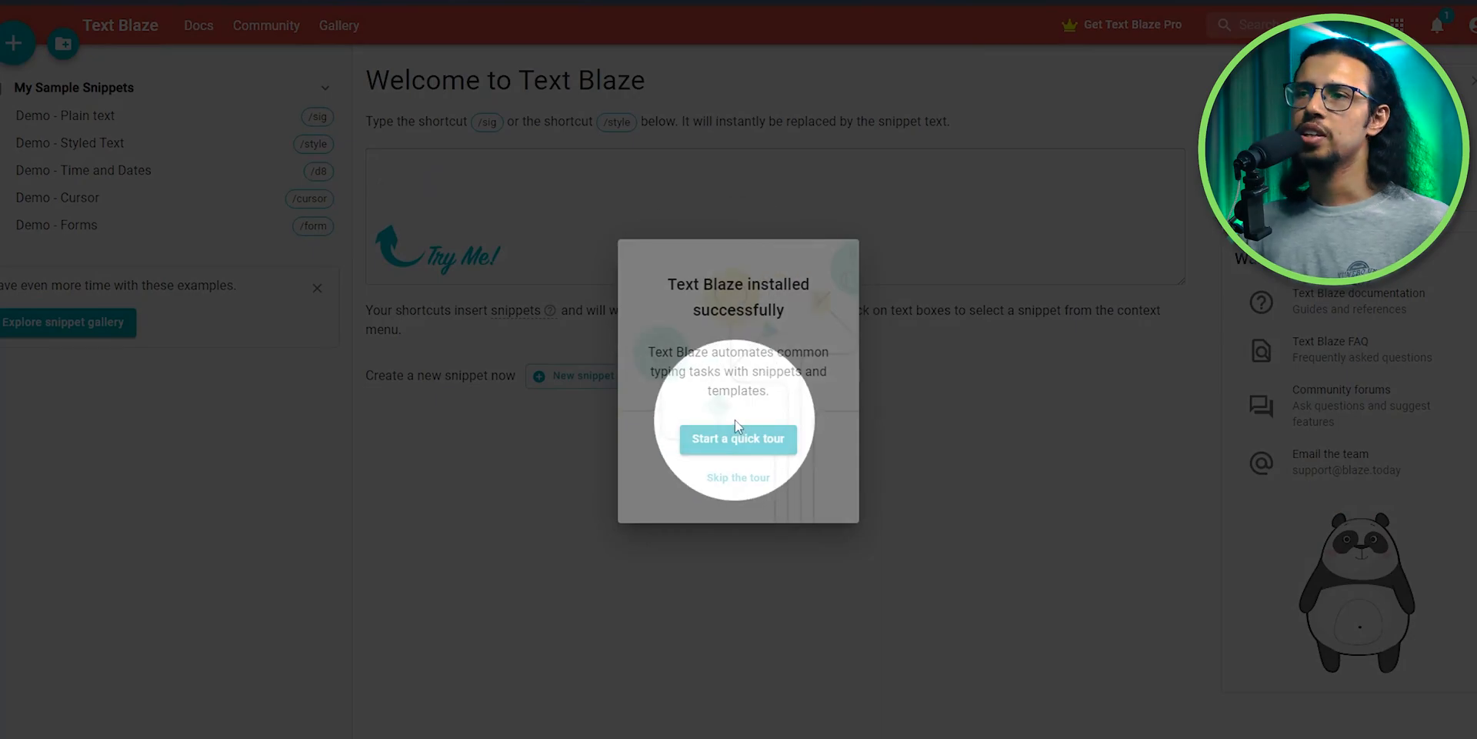
# - Start the Text Blaze quick tour and step through its pages
pyautogui.click(738, 440)
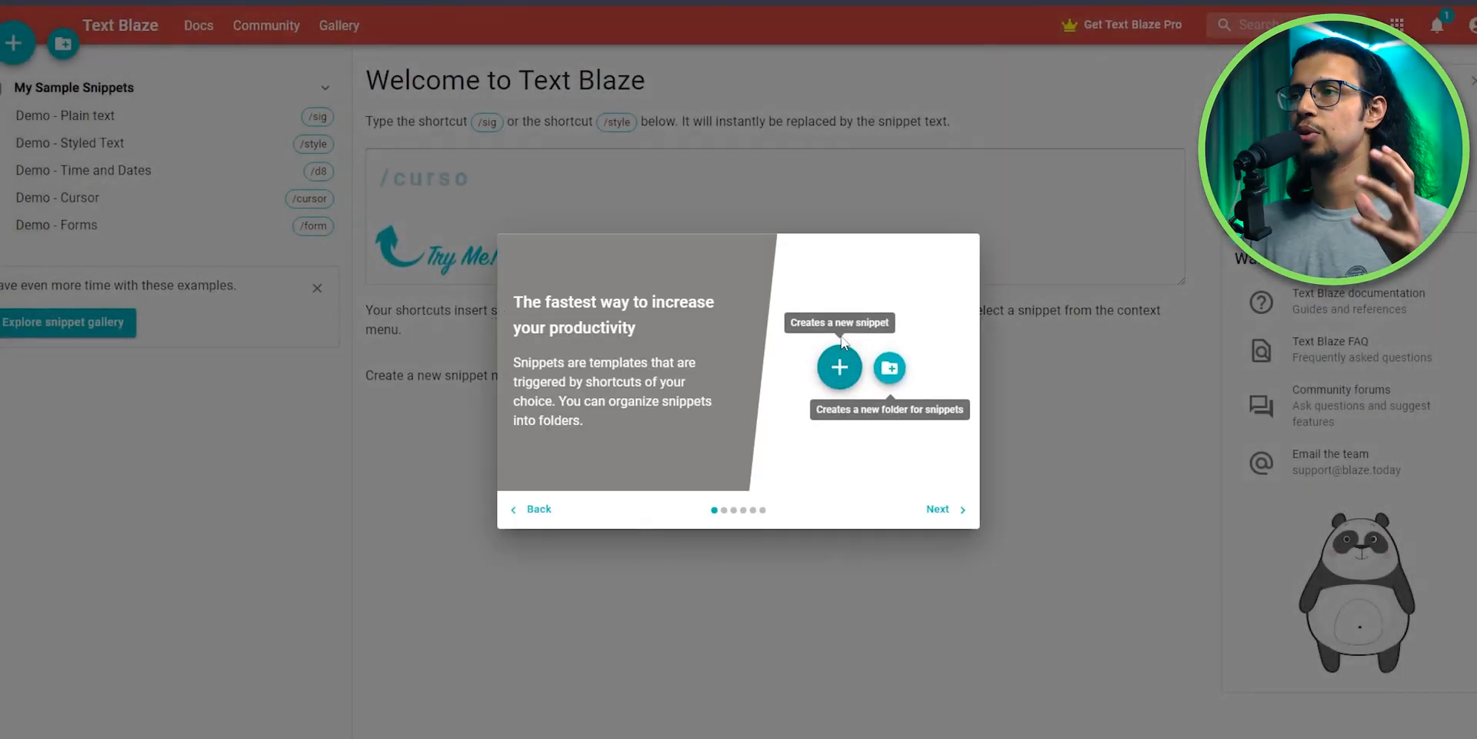
pyautogui.click(937, 508)
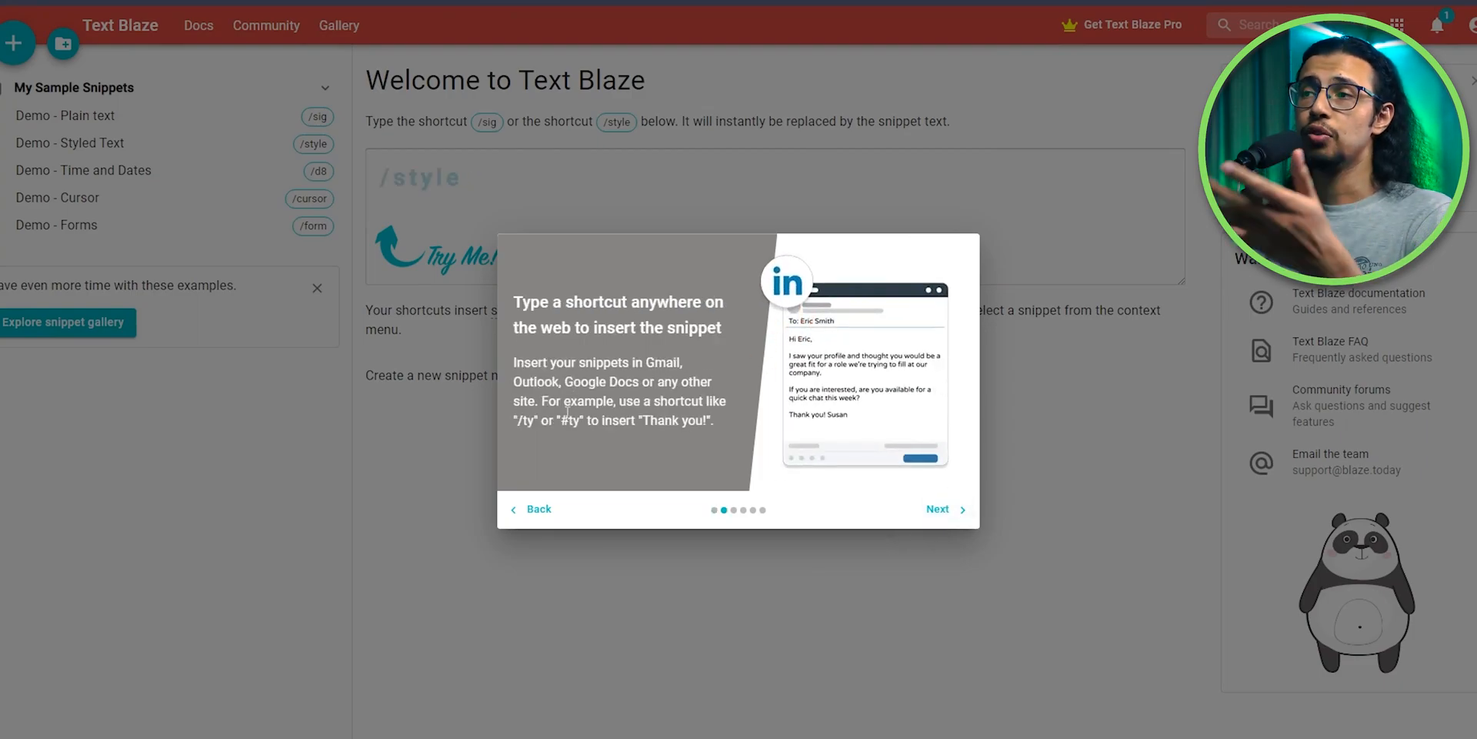
pyautogui.click(936, 509)
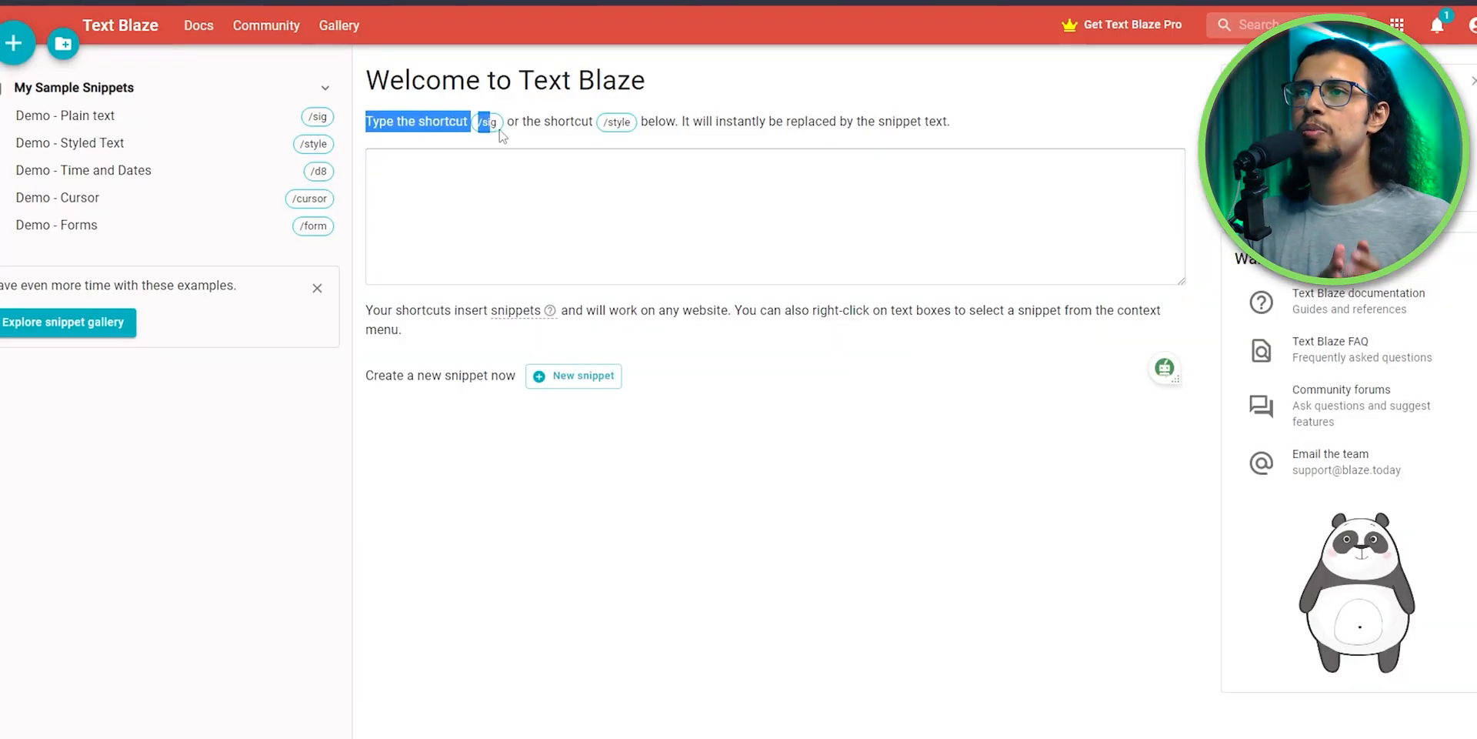
# - Expand the /style demo snippet in the Try Me practice box
pyautogui.click(775, 217)
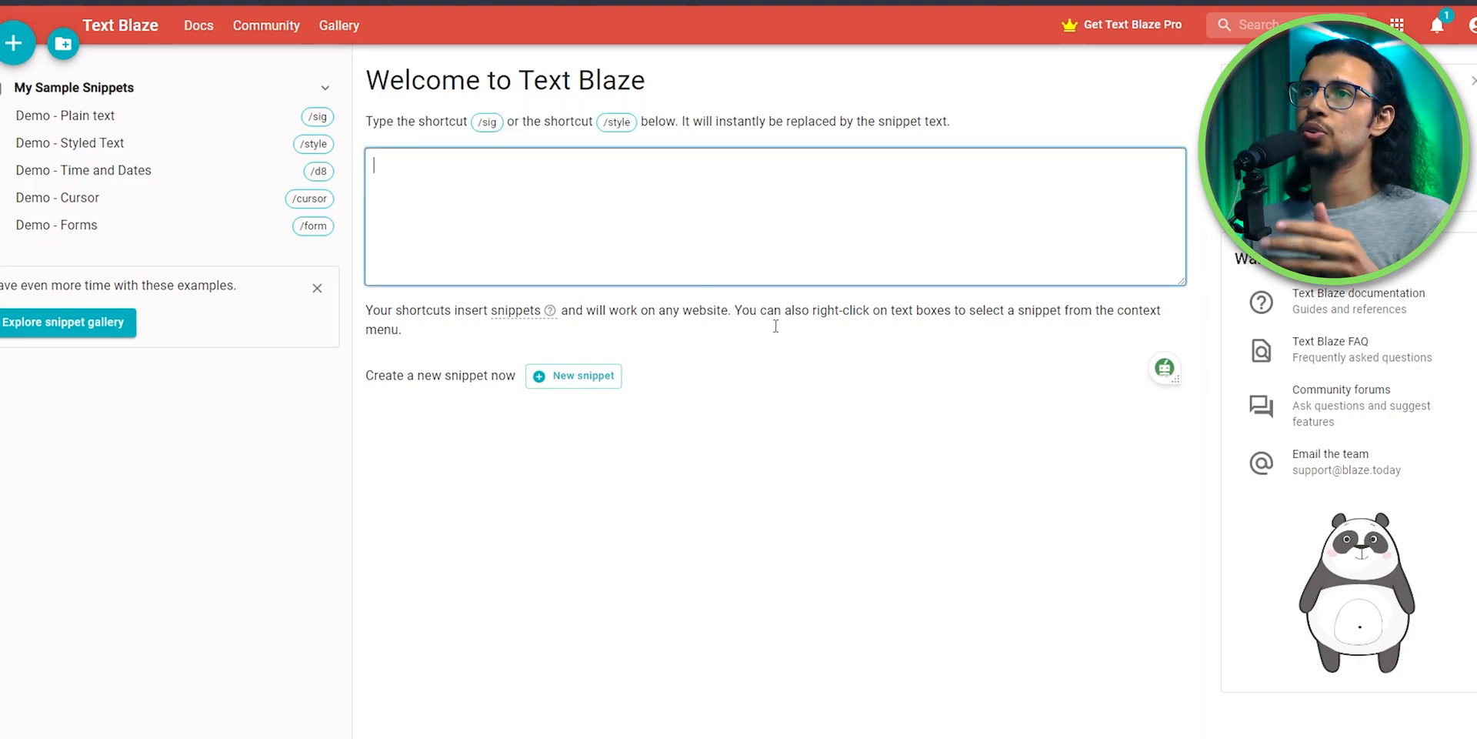
pyautogui.write('/style your snippets:')
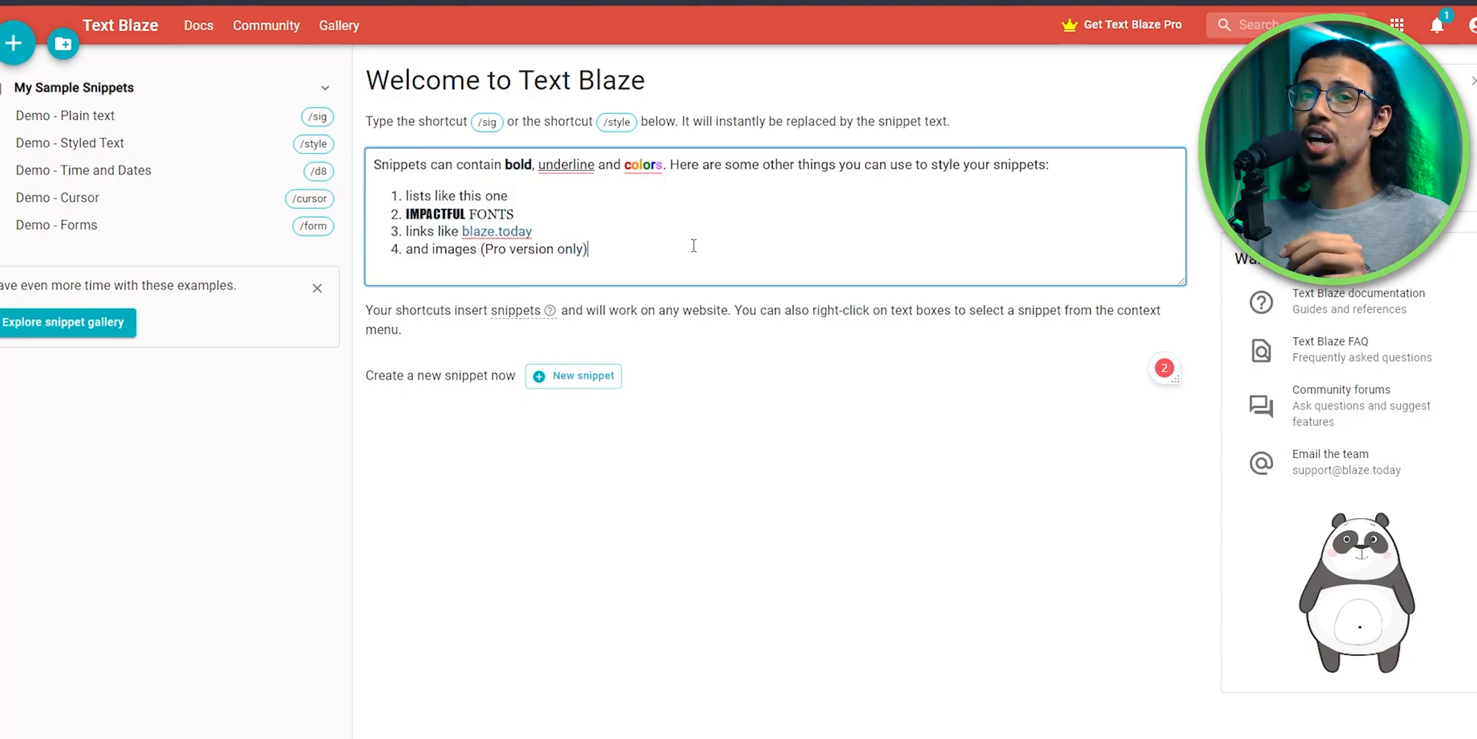
pyautogui.moveTo(508, 310)
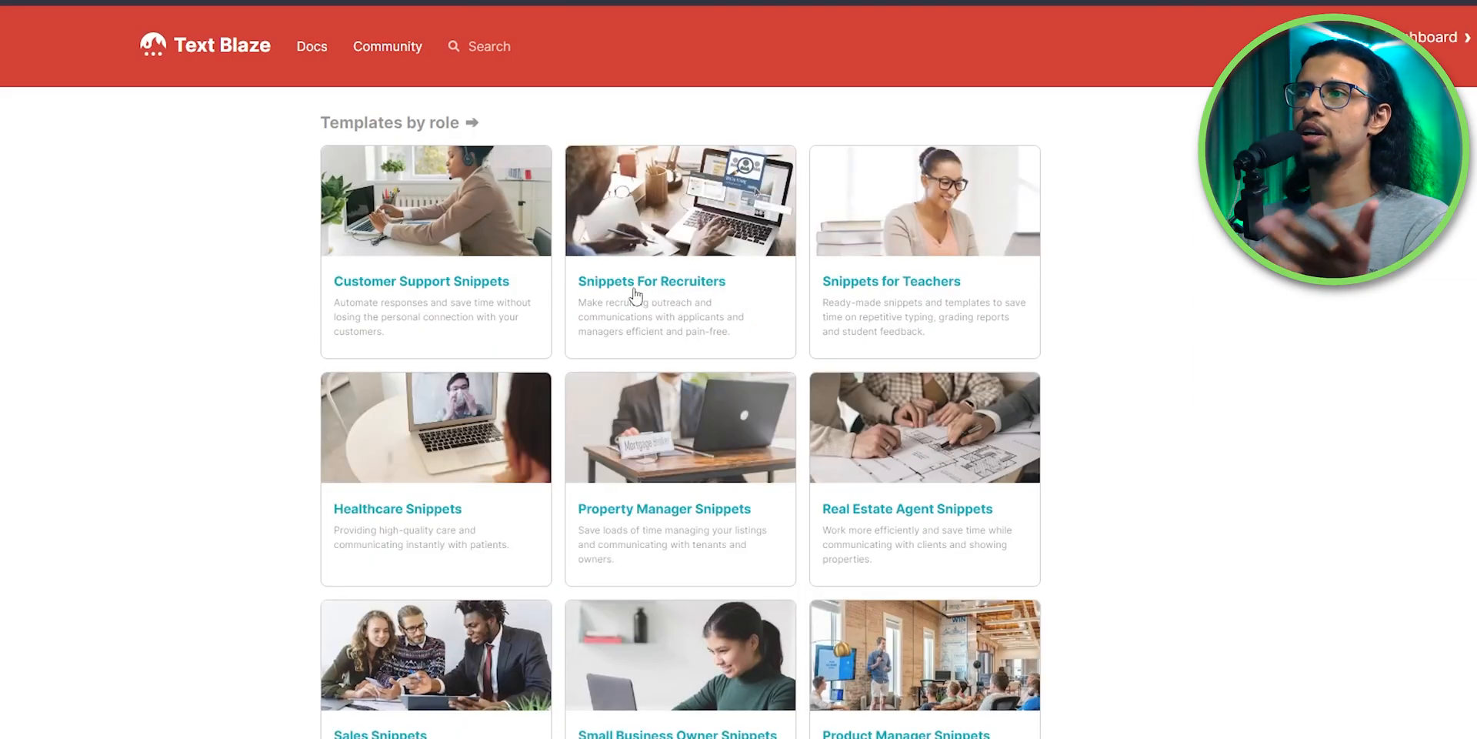
pyautogui.moveTo(1439, 350)
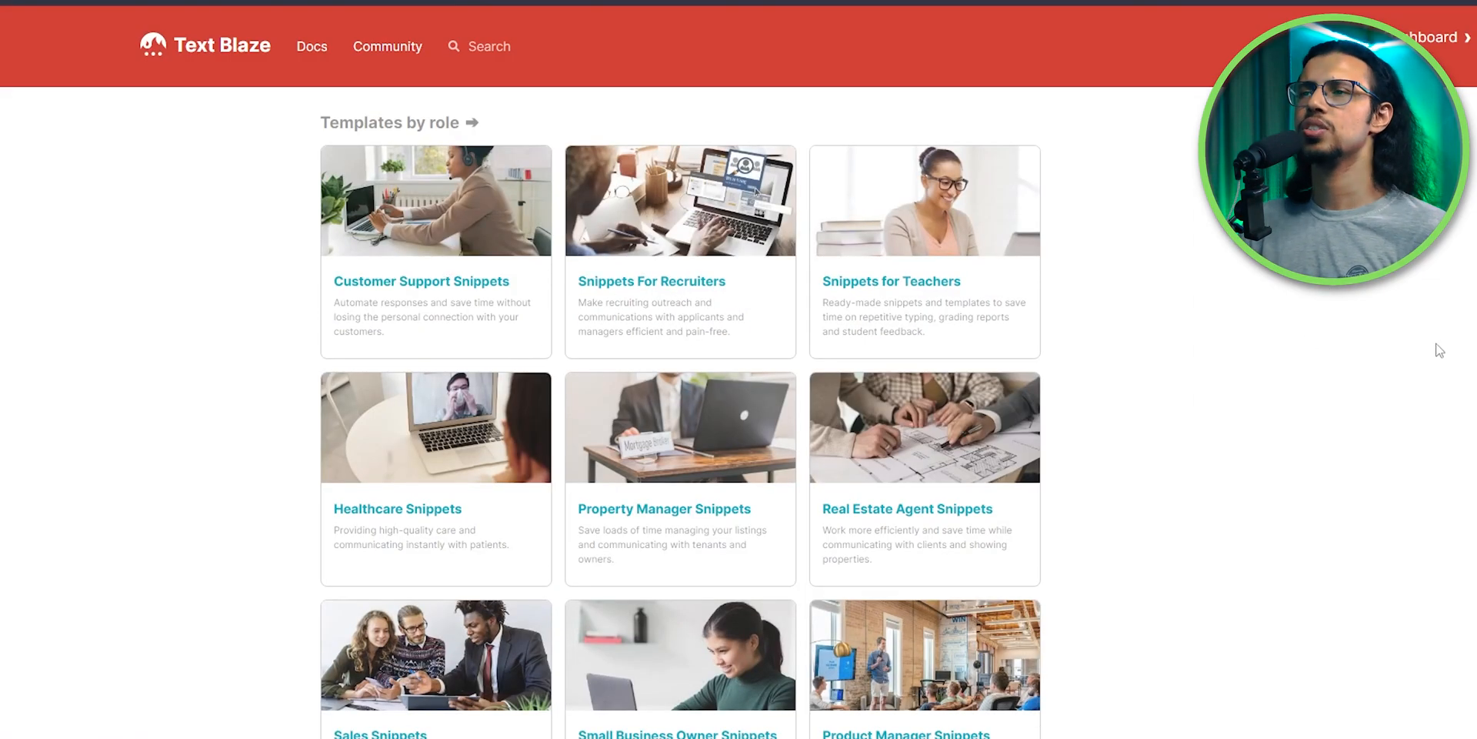
# - Scroll through the gallery's template categories
pyautogui.scroll(-3)
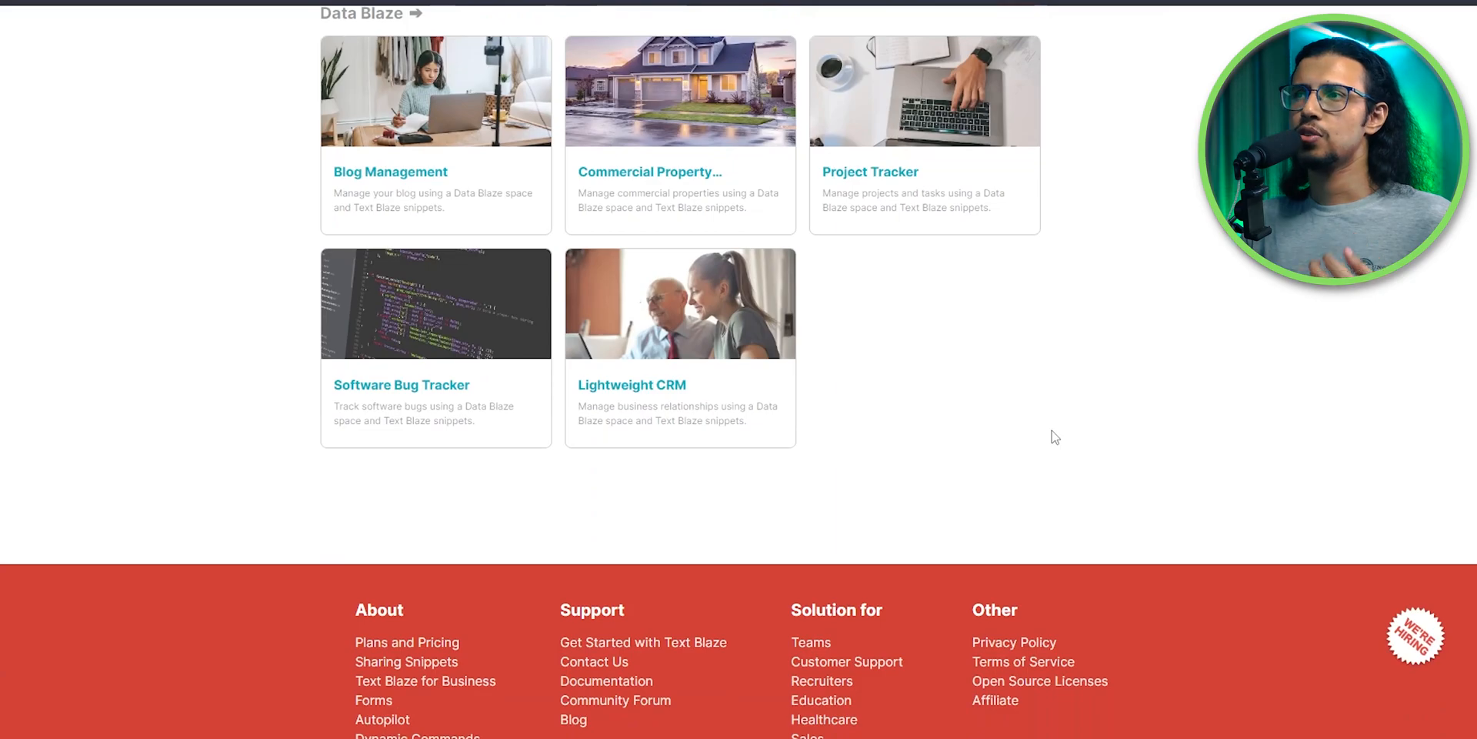
pyautogui.scroll(3)
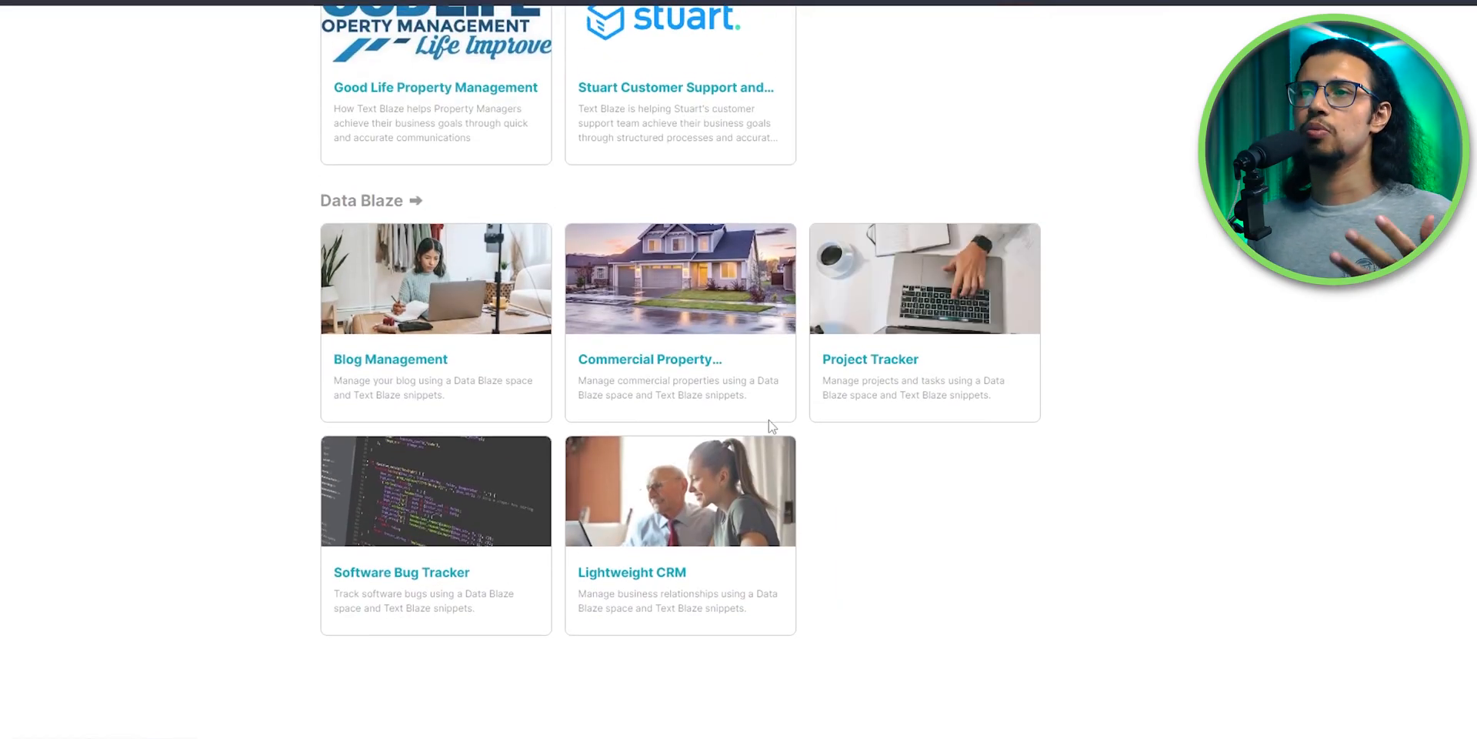
pyautogui.moveTo(341, 379)
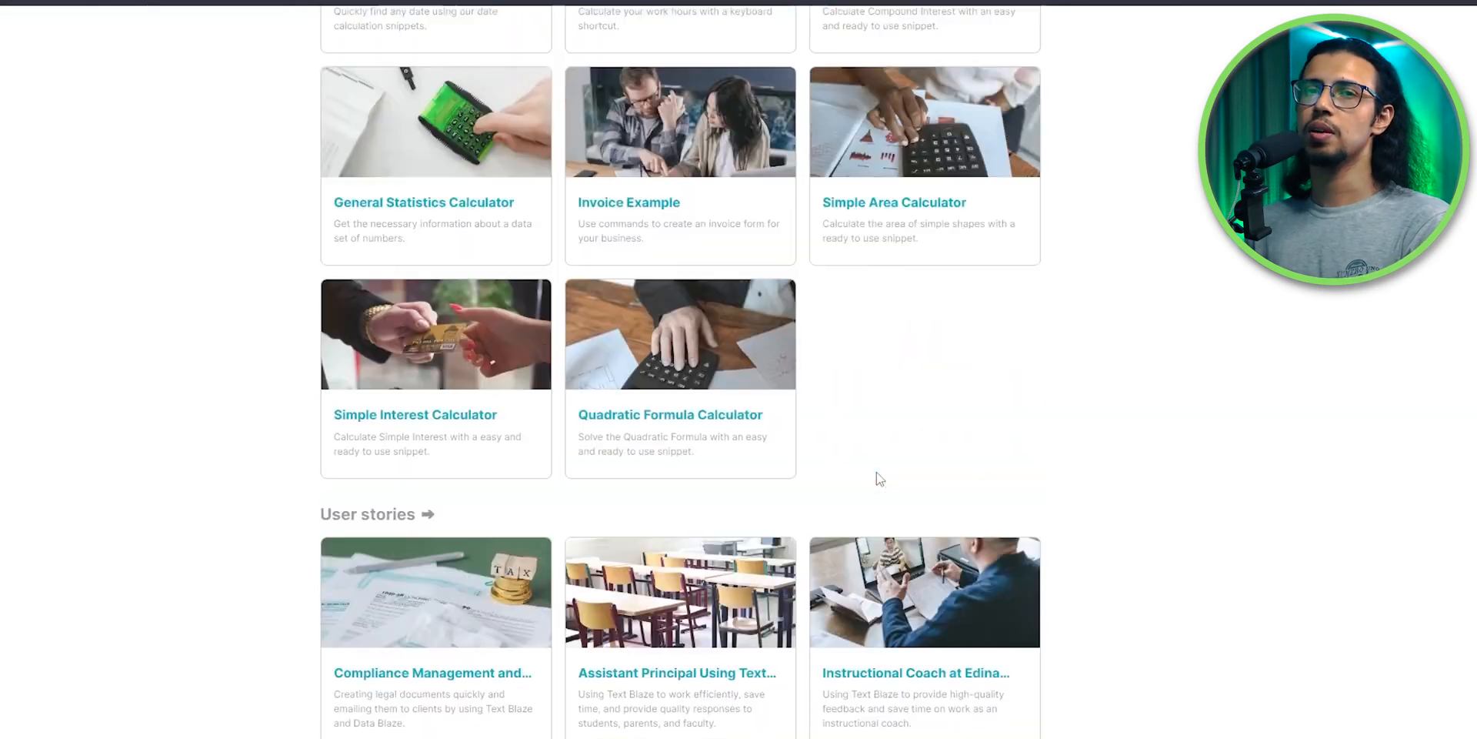
pyautogui.scroll(3)
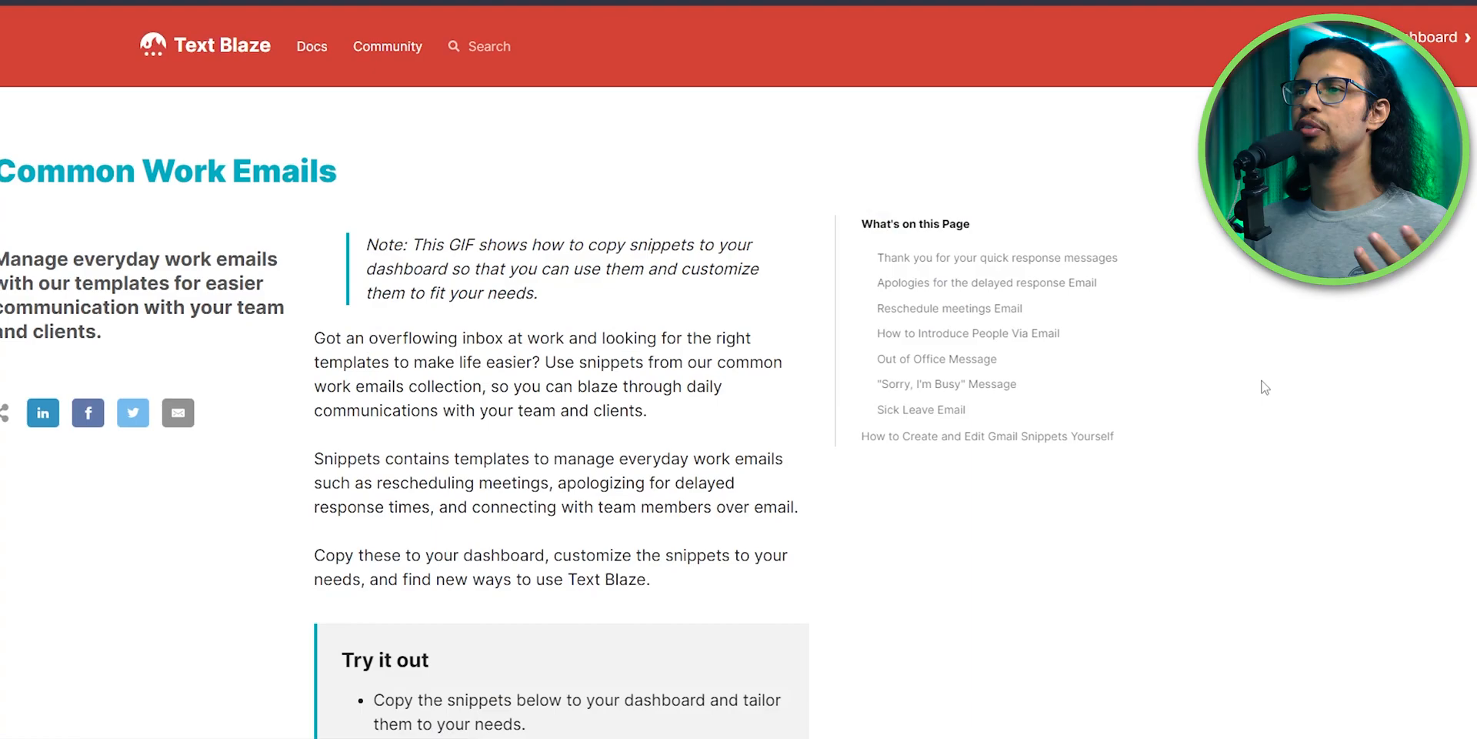
# - Scroll through the Common Work Emails collection's description
pyautogui.scroll(-3)
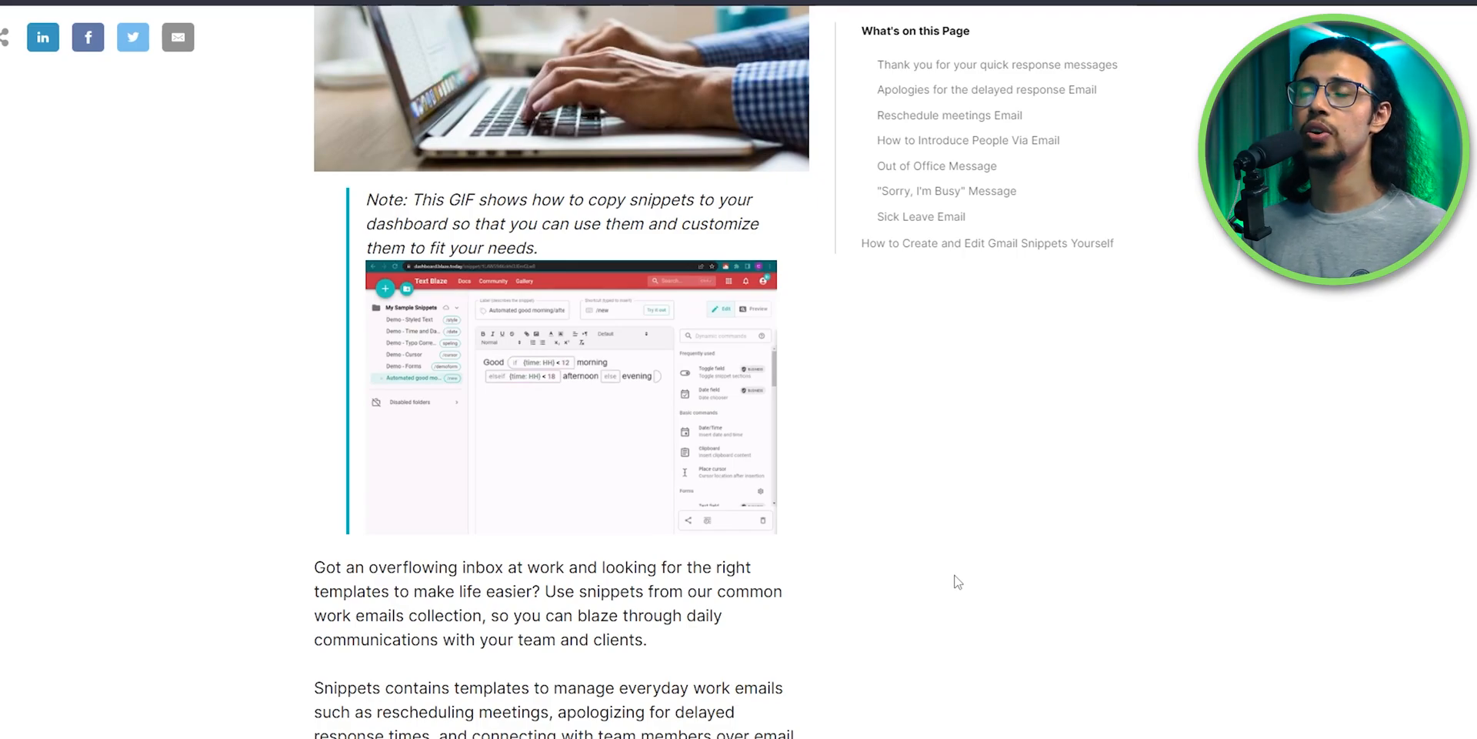
pyautogui.scroll(-3)
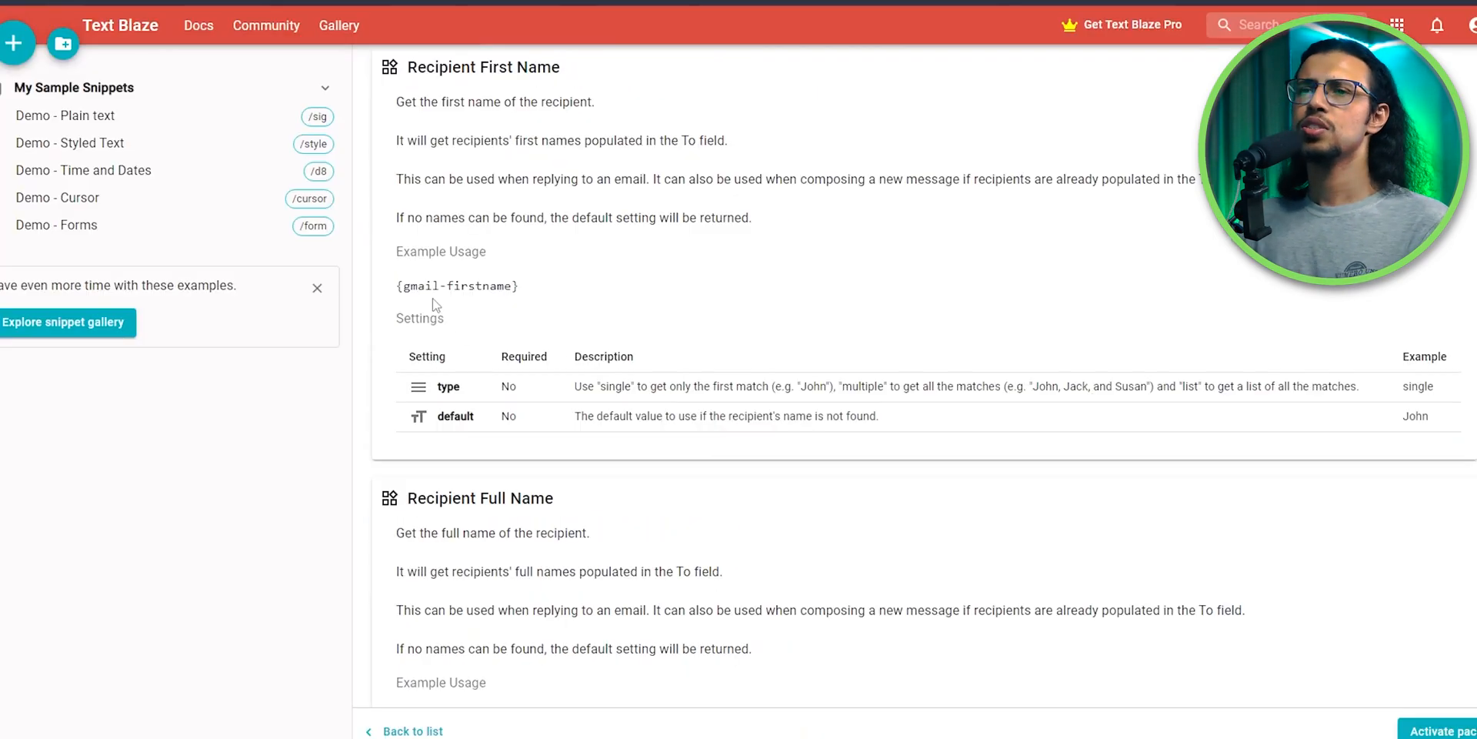
# - Select the {gmail-firstname} example command in the Gmail docs for copying
pyautogui.doubleClick(457, 285)
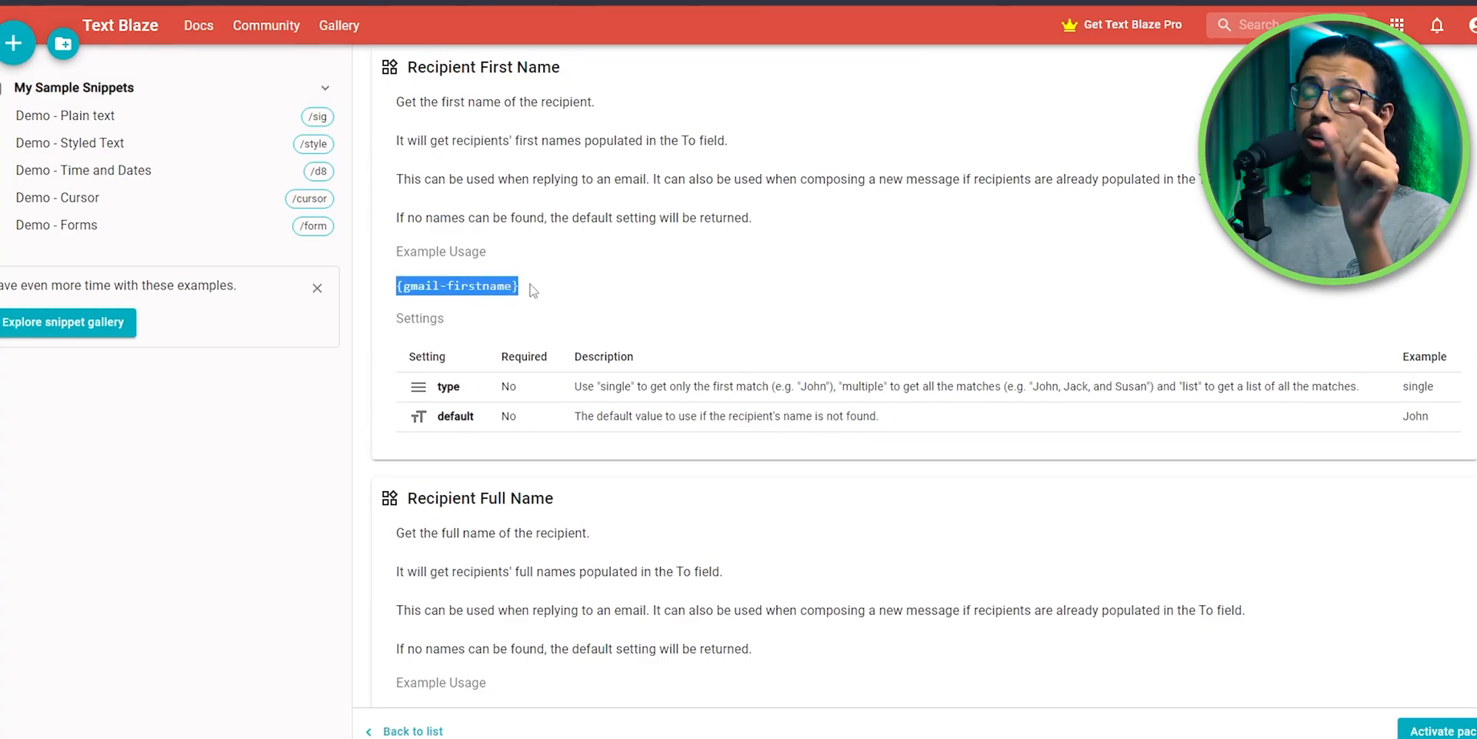
pyautogui.moveTo(600, 381)
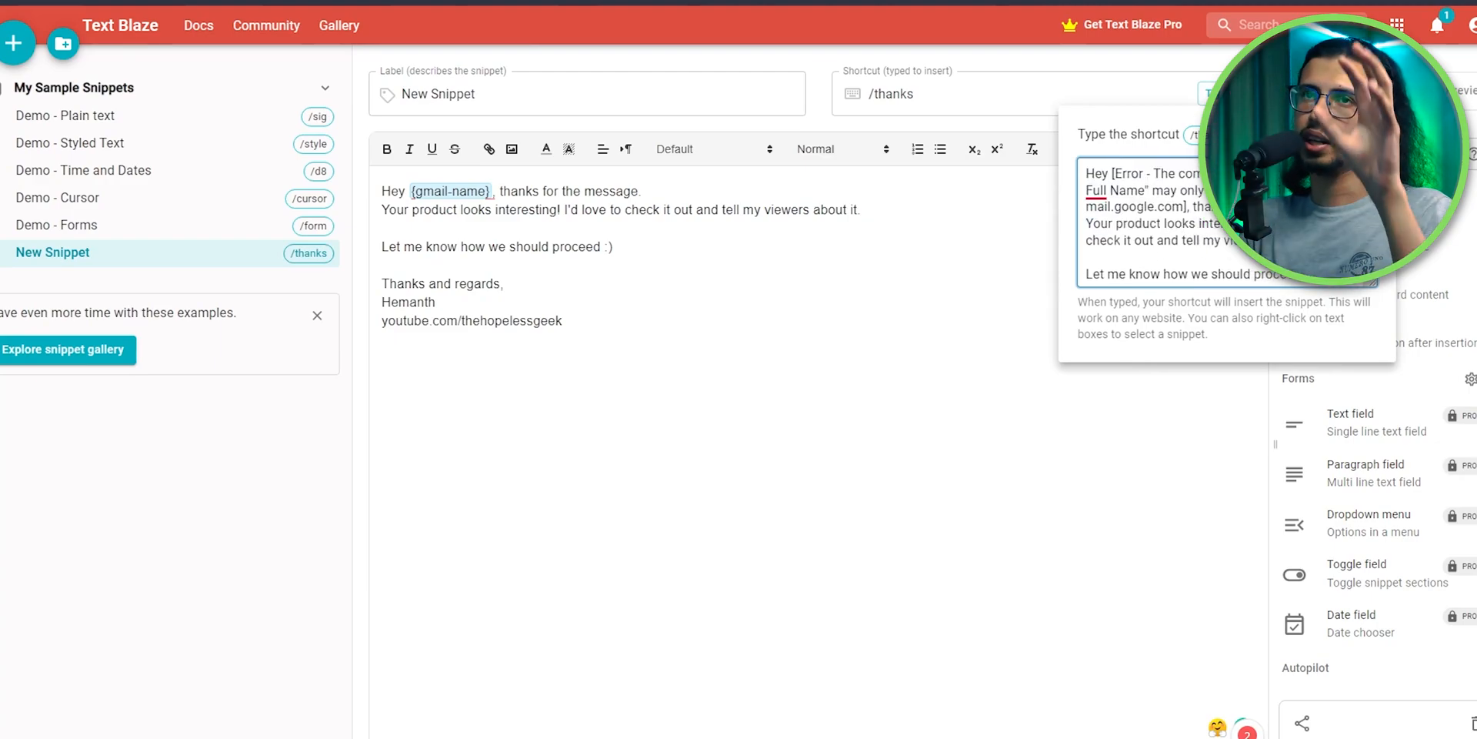
pyautogui.moveTo(1175, 534)
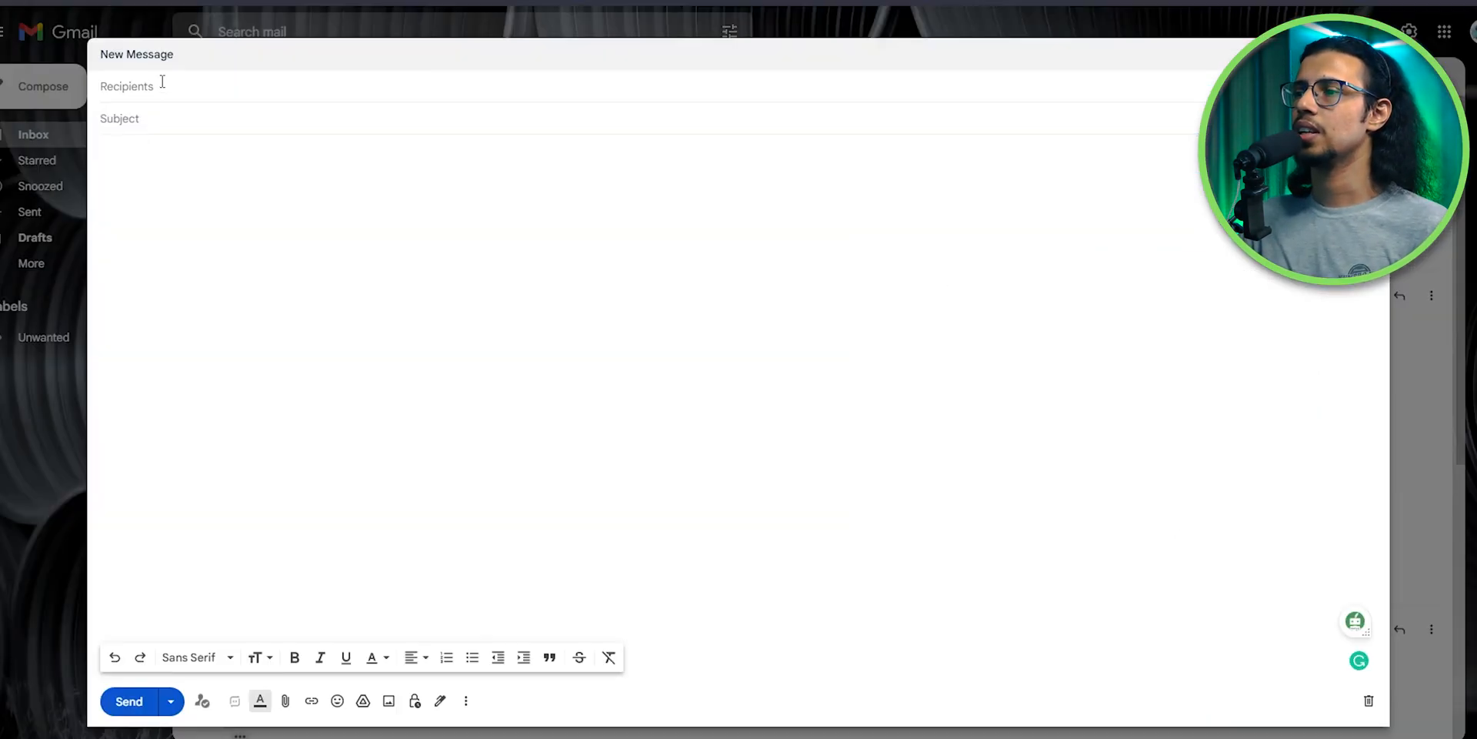
pyautogui.write('Hemanth Shenoy')
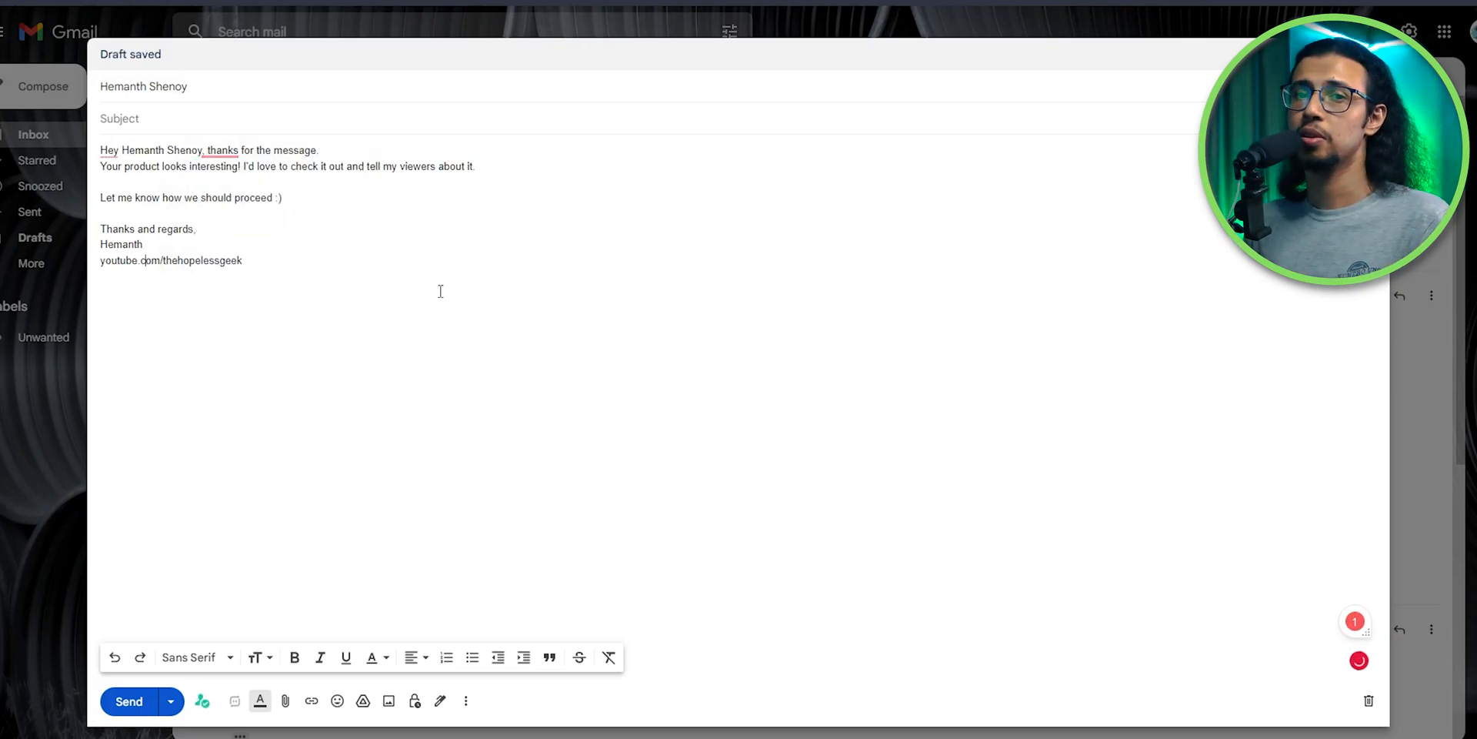
pyautogui.press('ctrl+a')
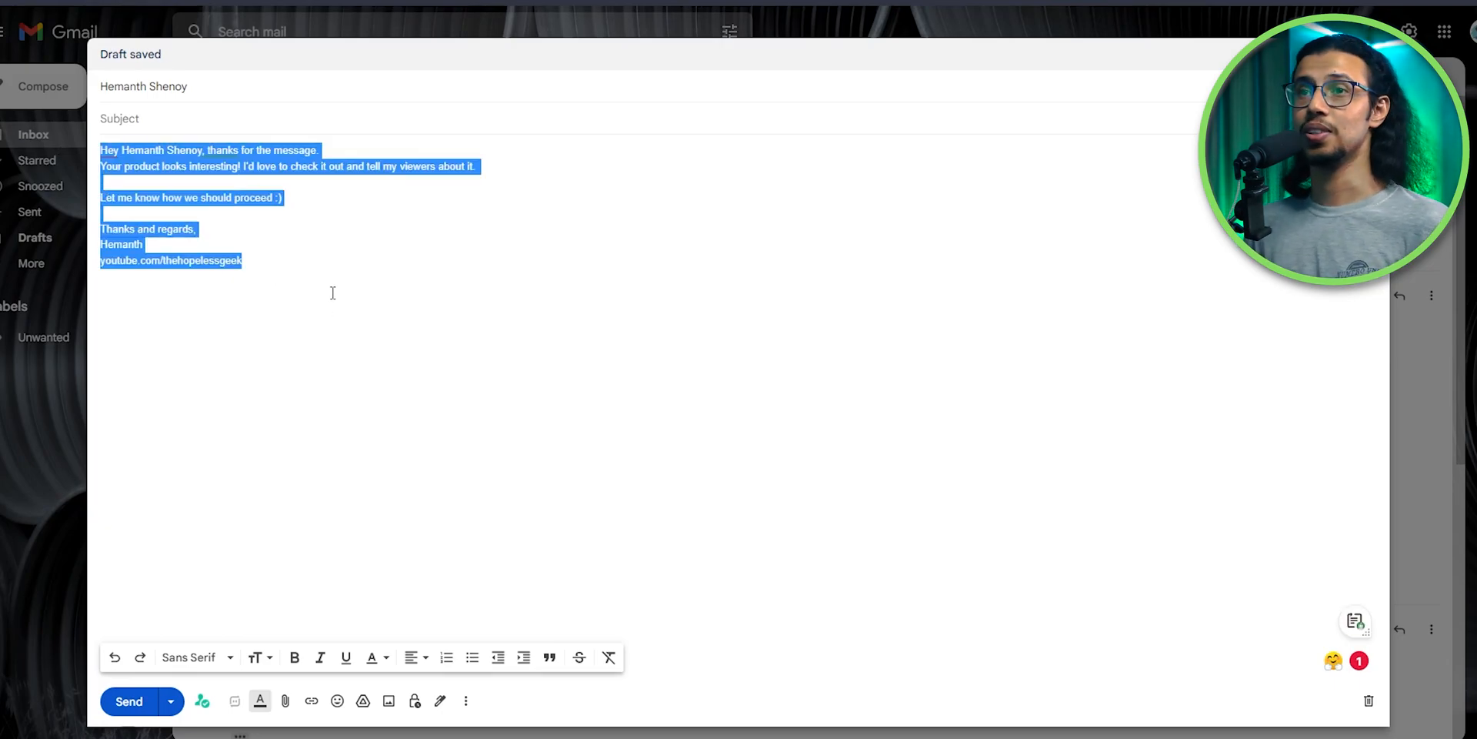
pyautogui.write('/than')
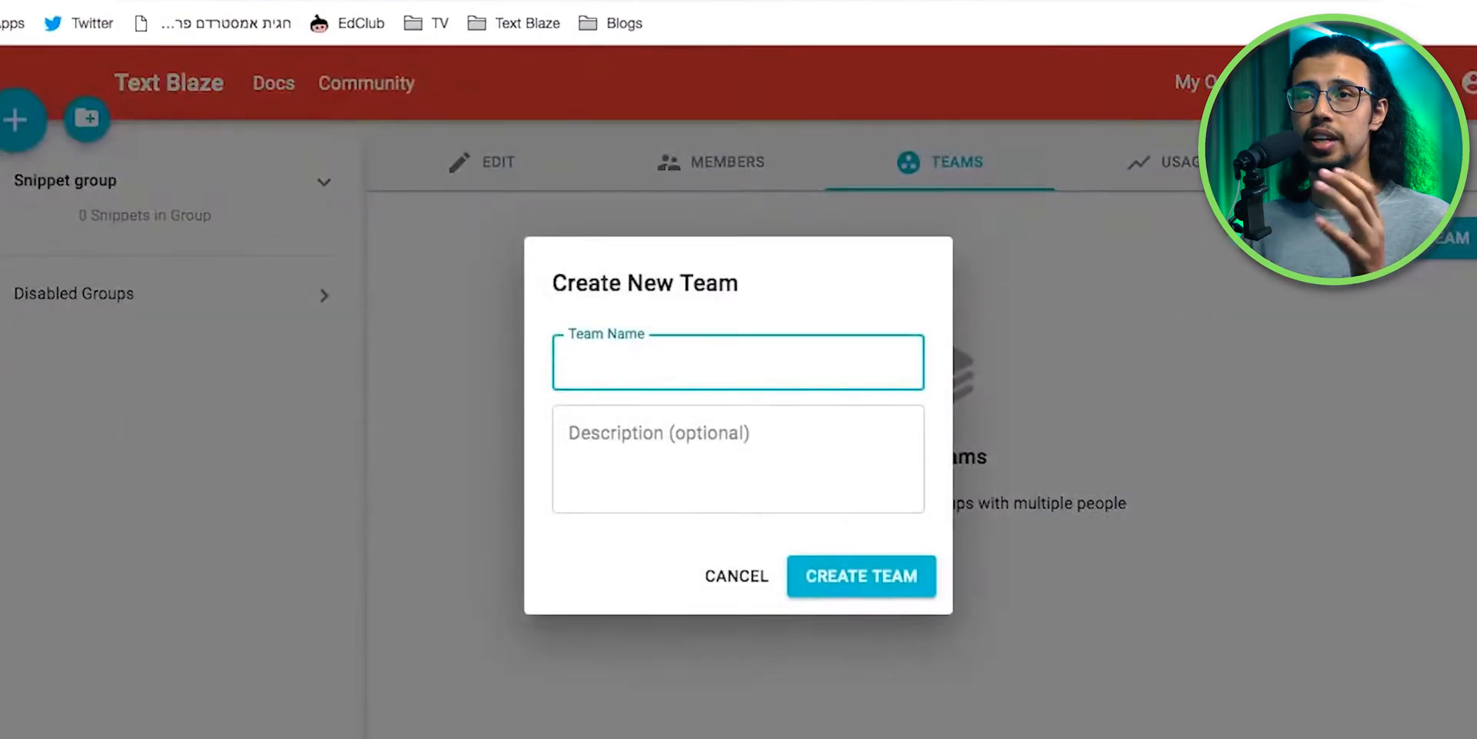
# - Open the Create New Team form from the Teams tab
pyautogui.click(860, 575)
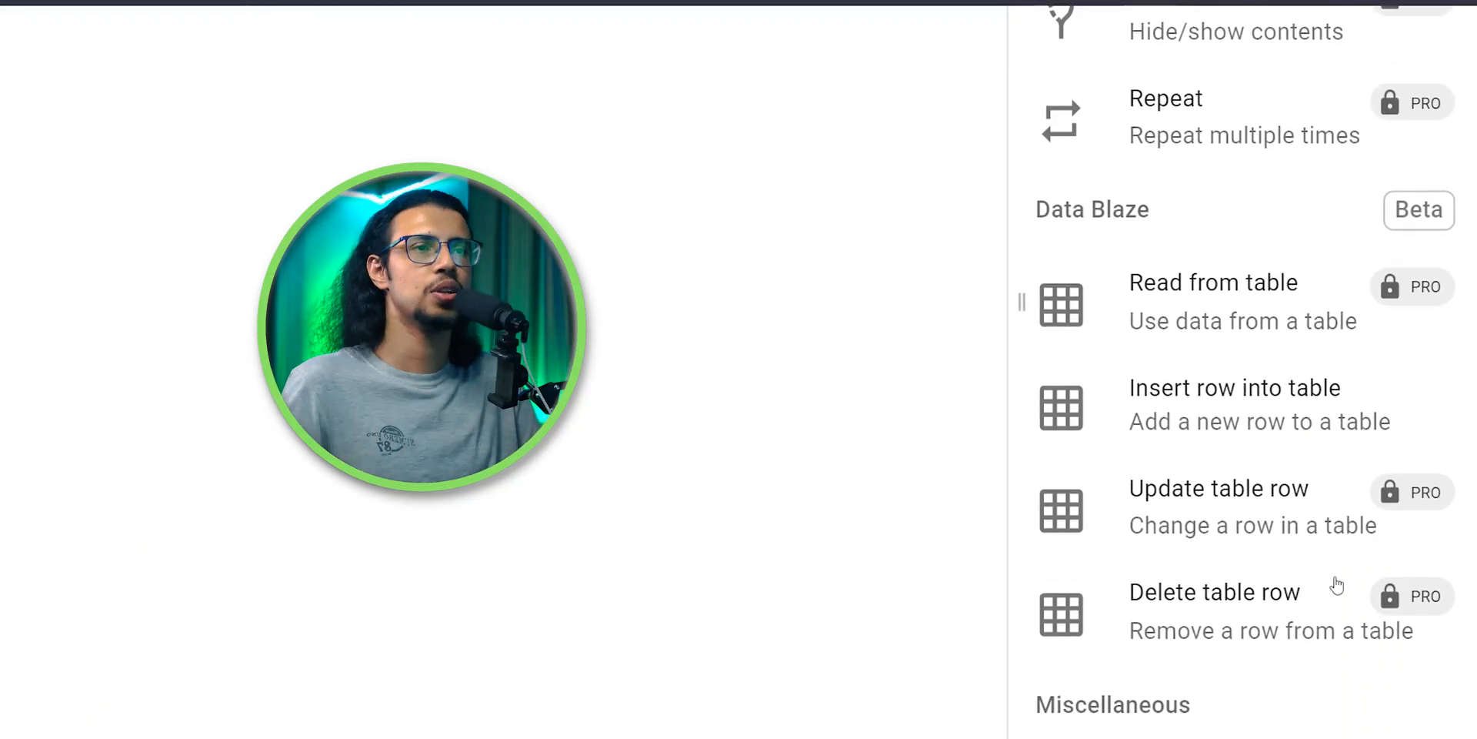
pyautogui.scroll(3)
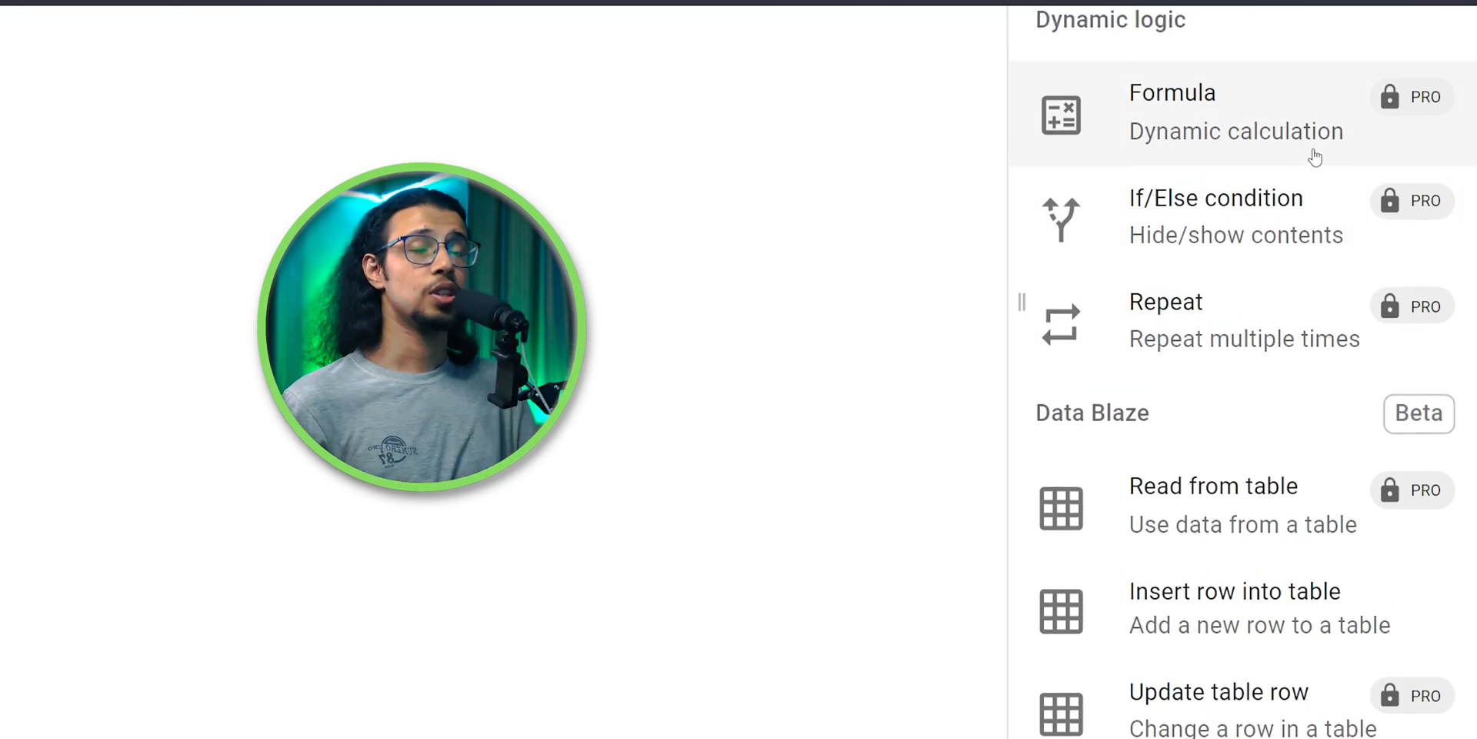
pyautogui.scroll(3)
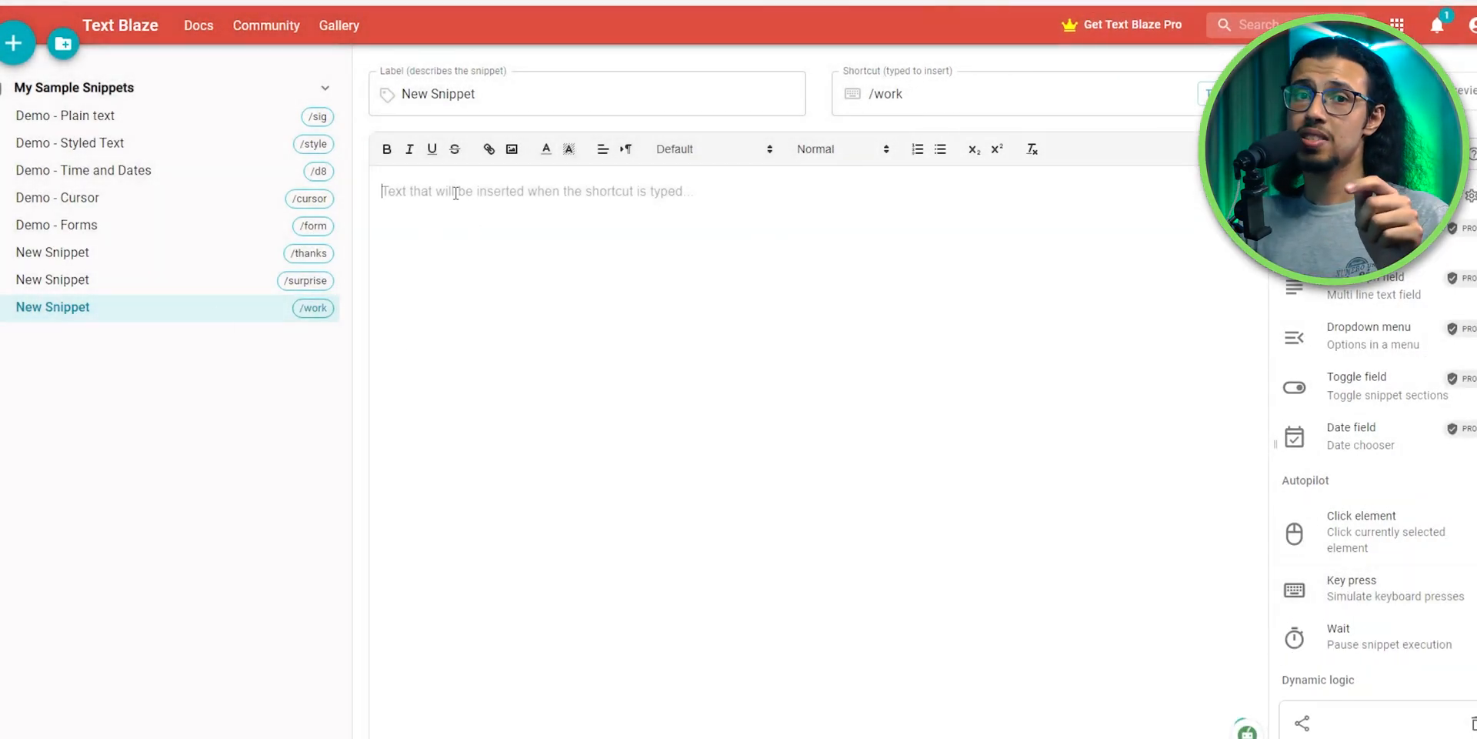
# - Add 'Username' to /work, insert a Tab key press, and begin the 'Passw' label
pyautogui.write('Username')
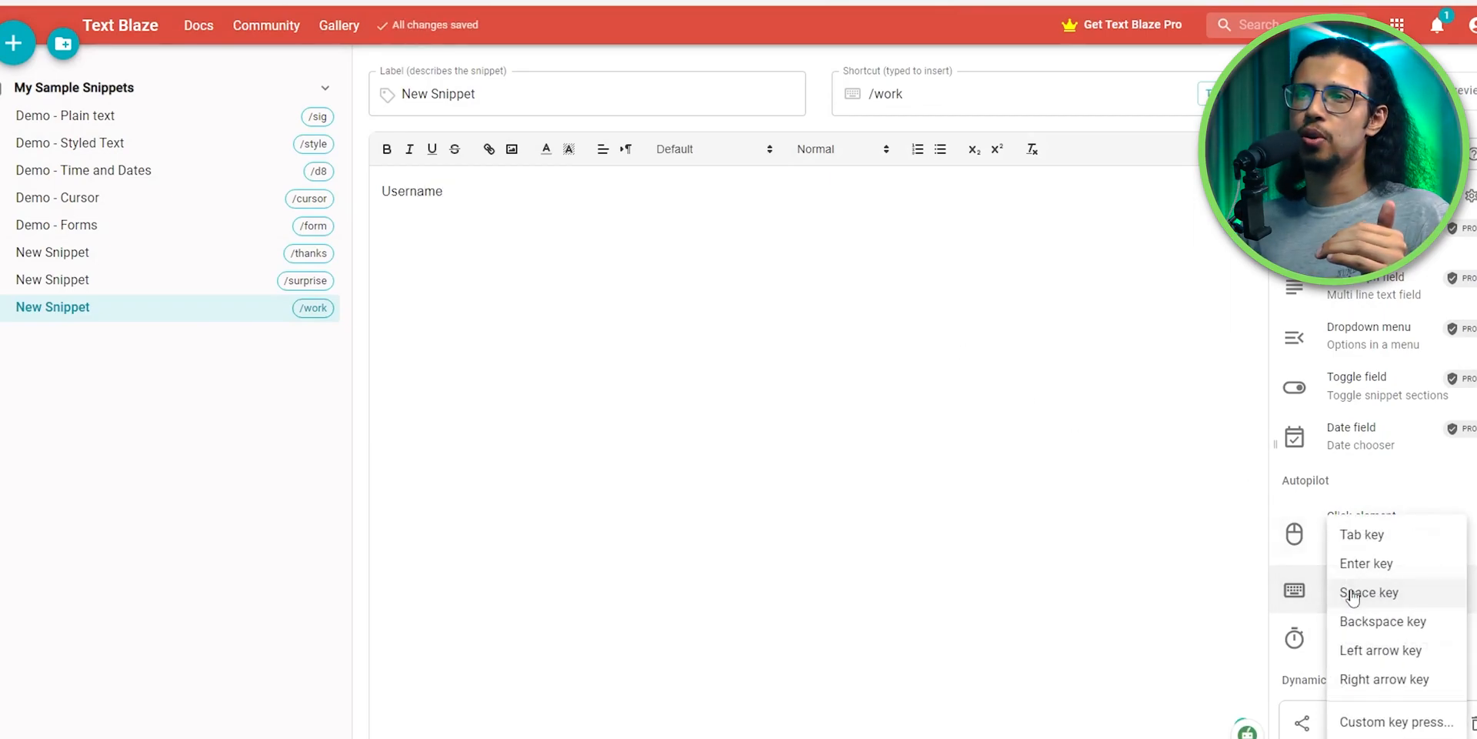
pyautogui.click(1366, 562)
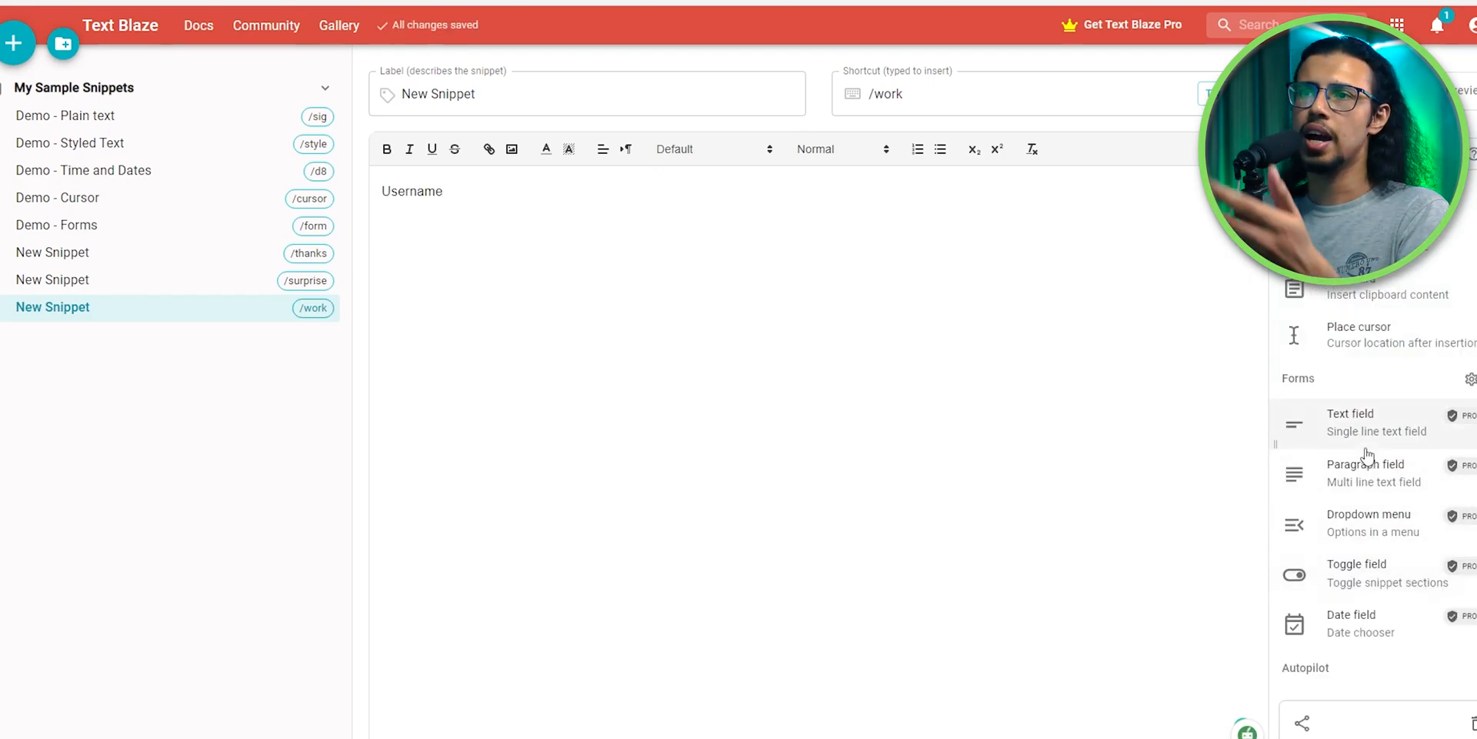
pyautogui.scroll(-3)
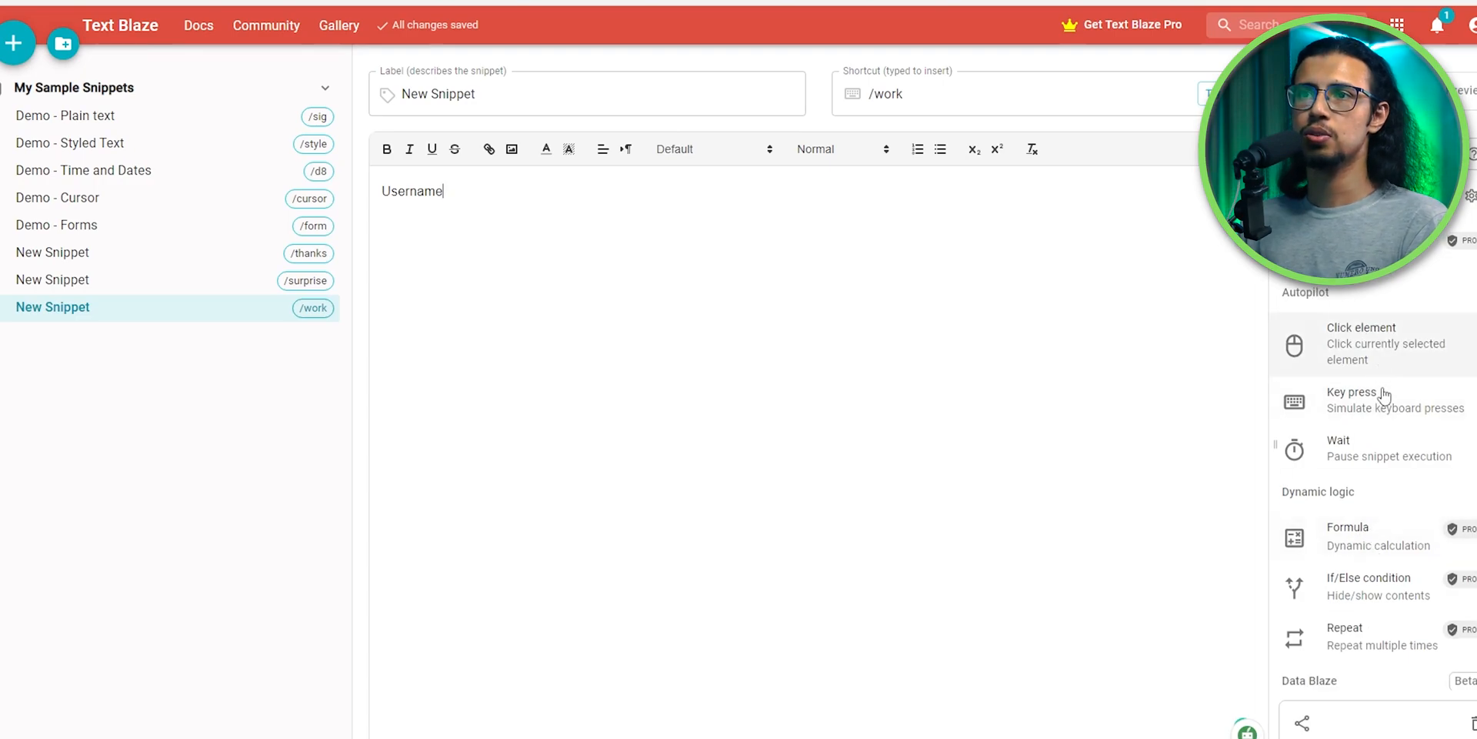
pyautogui.click(1351, 391)
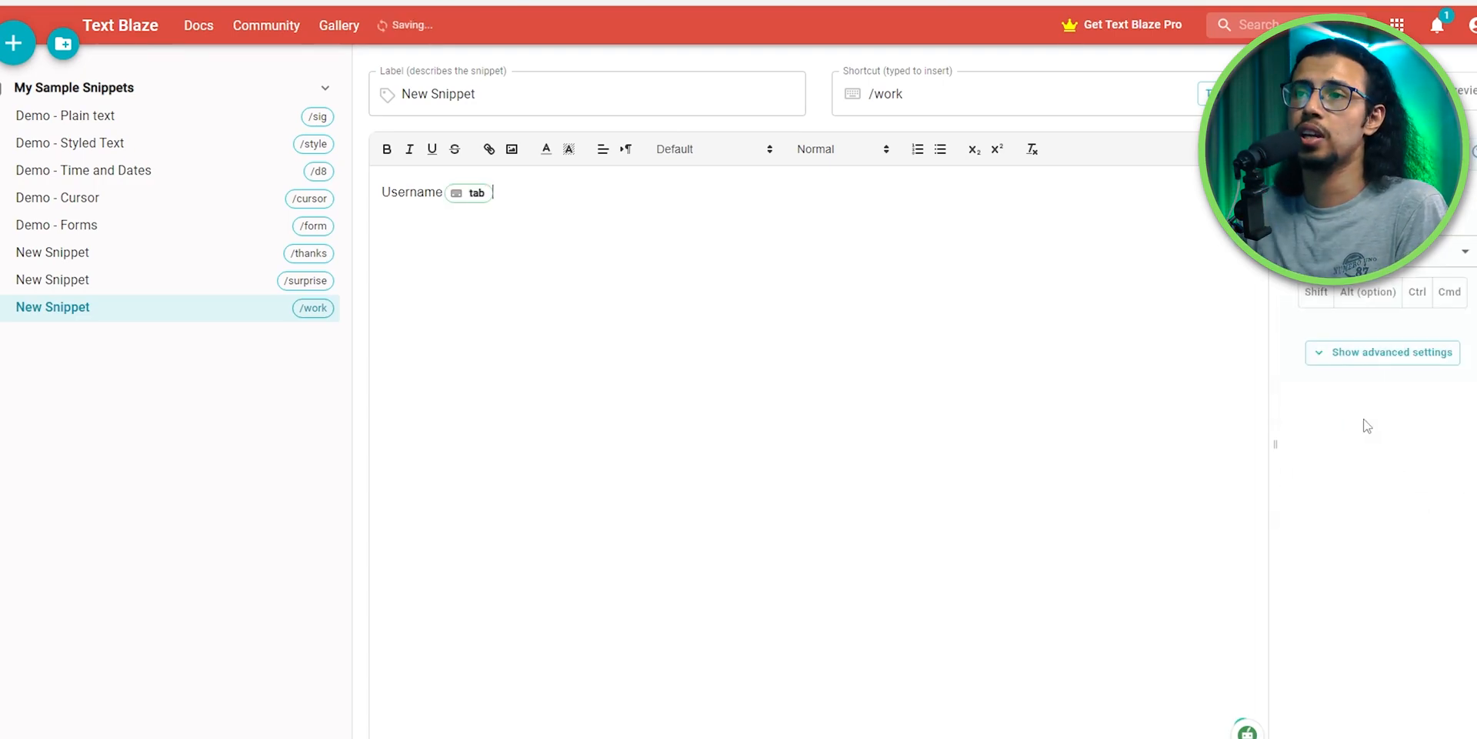
pyautogui.write('Passw')
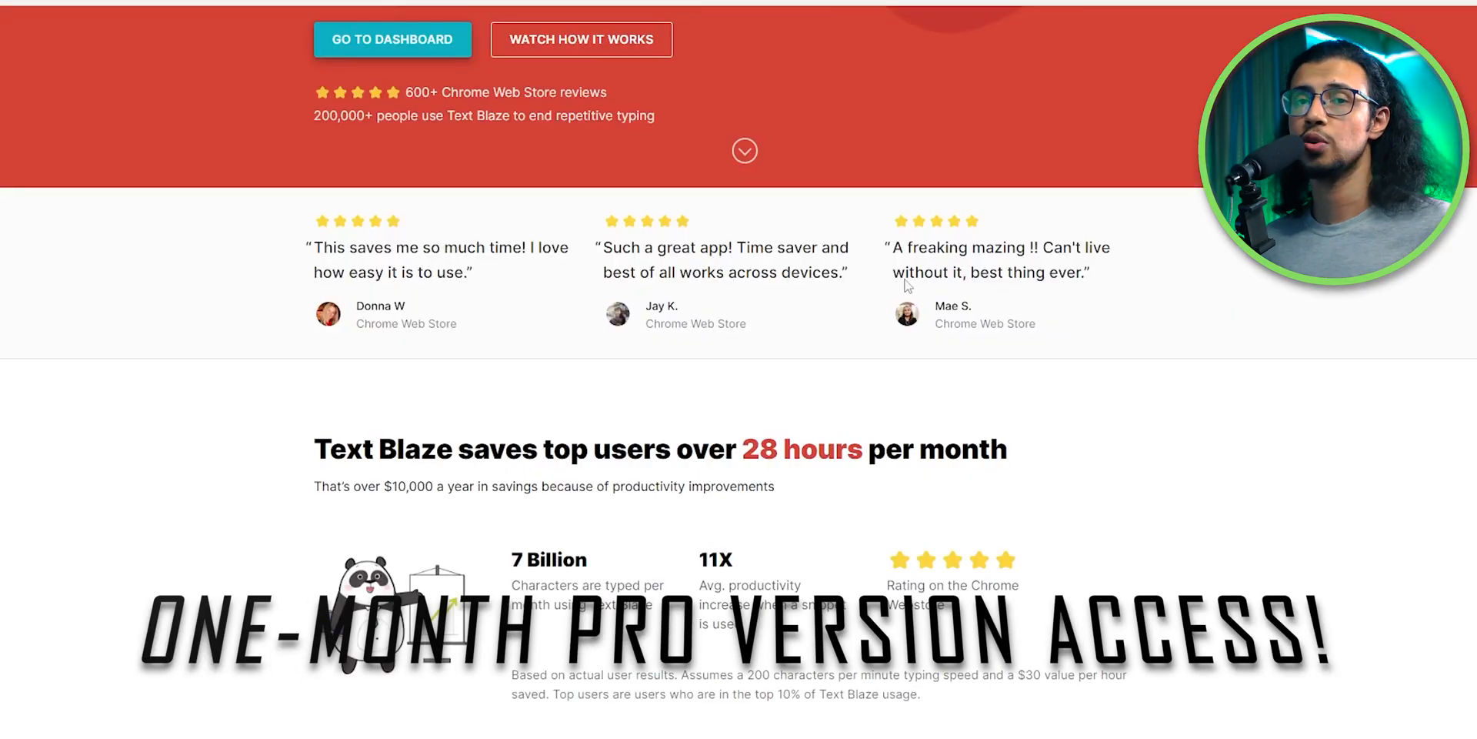
pyautogui.scroll(-3)
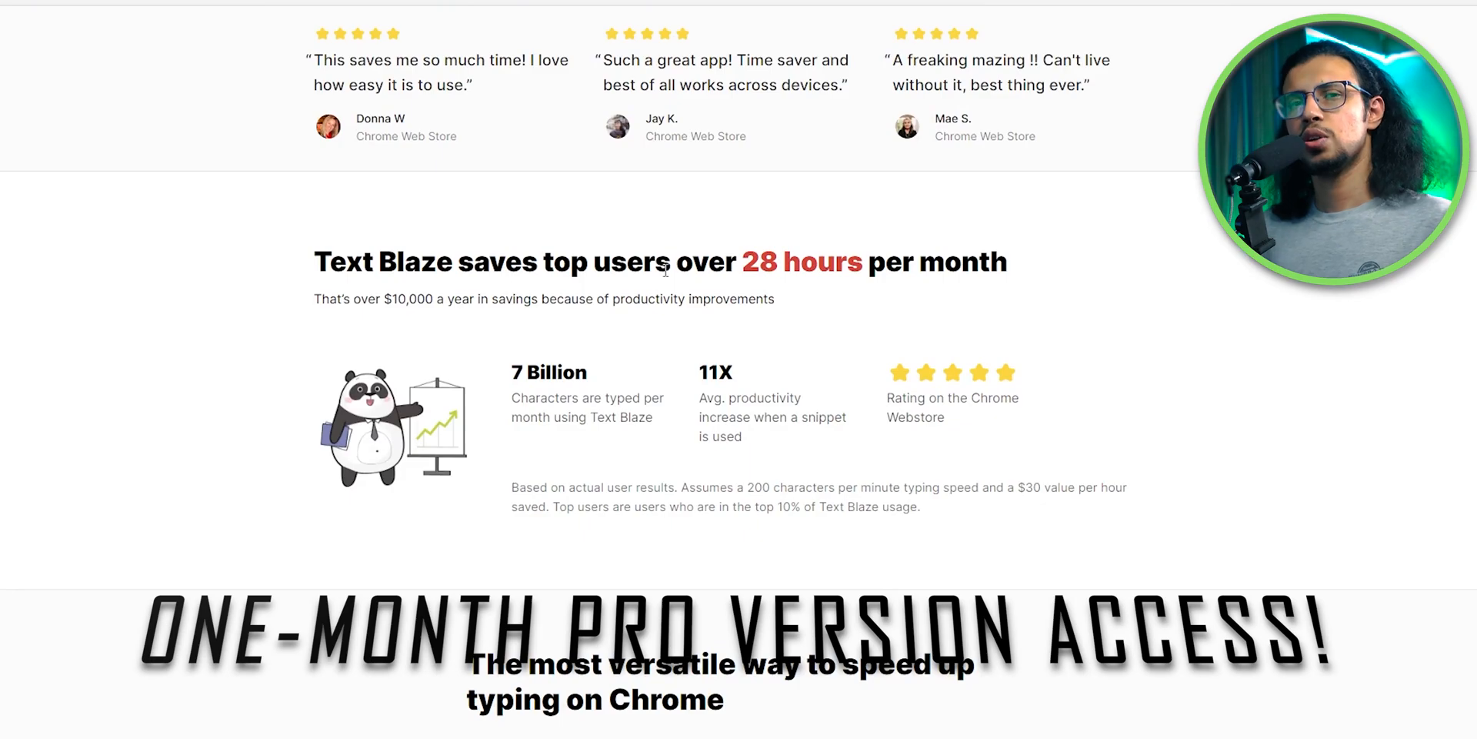
pyautogui.scroll(-3)
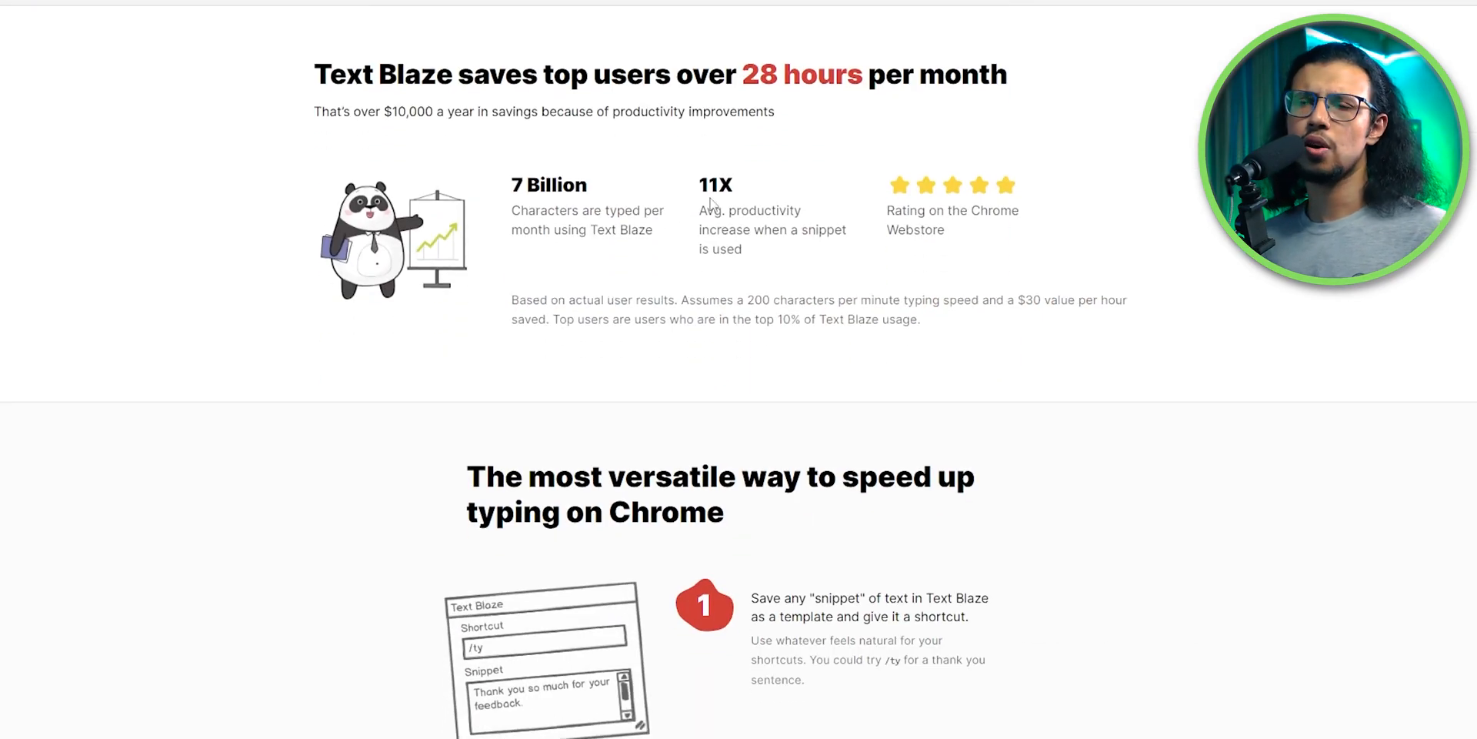